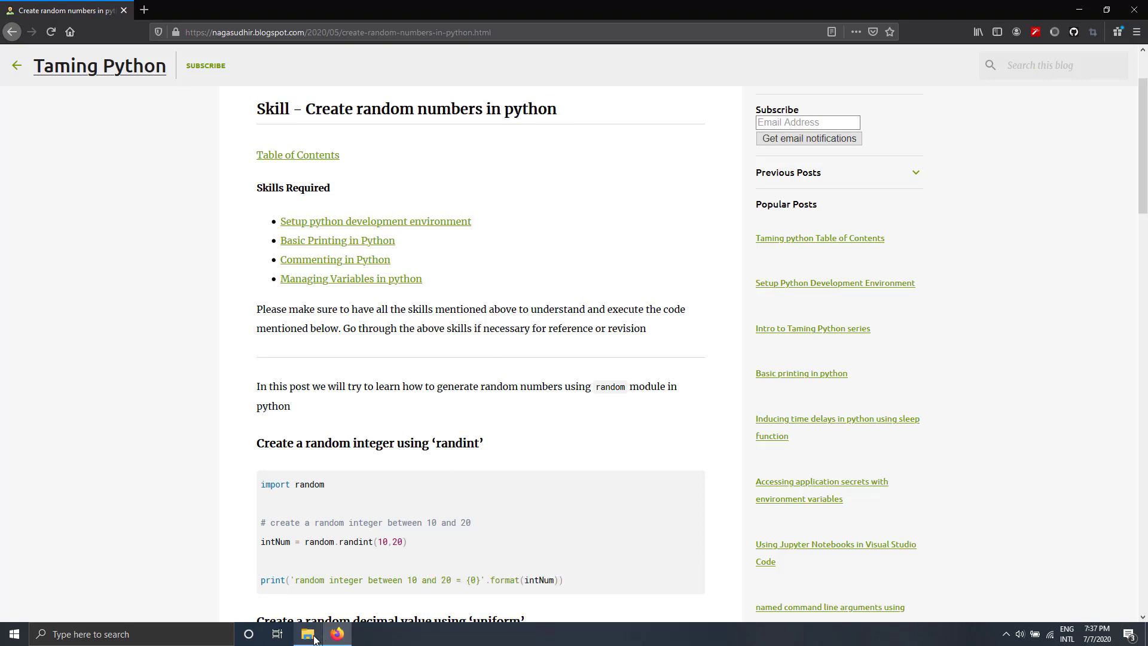
- Open the empty random_numbers folder from File Explorer in Visual Studio Code using Open with Code
click(307, 634)
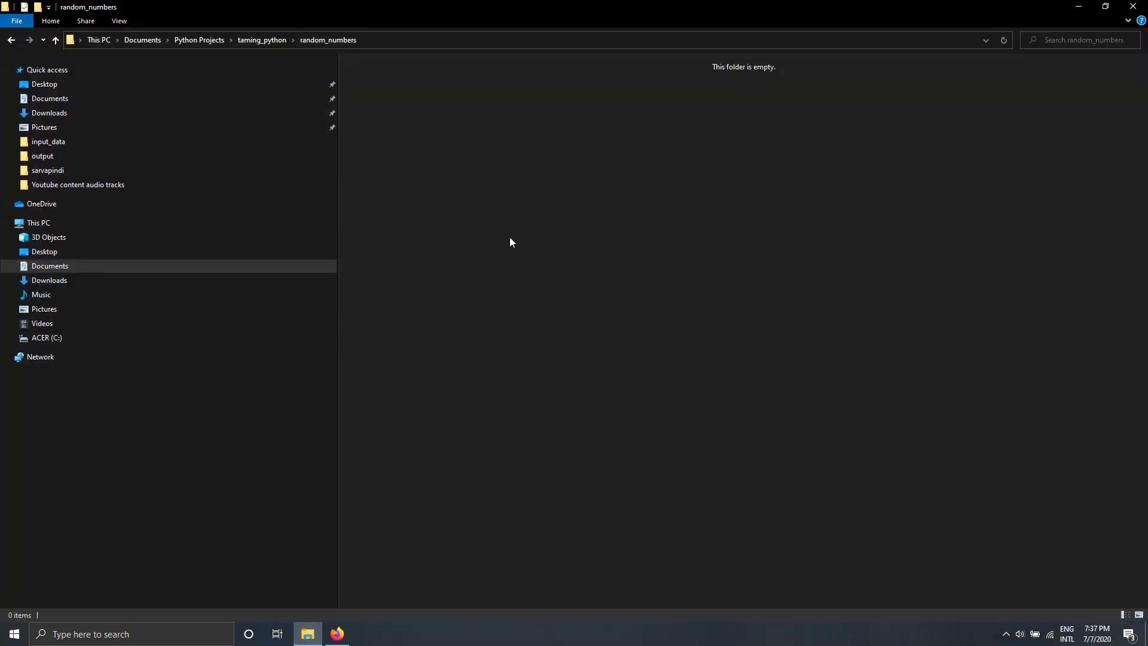
right_click(511, 243)
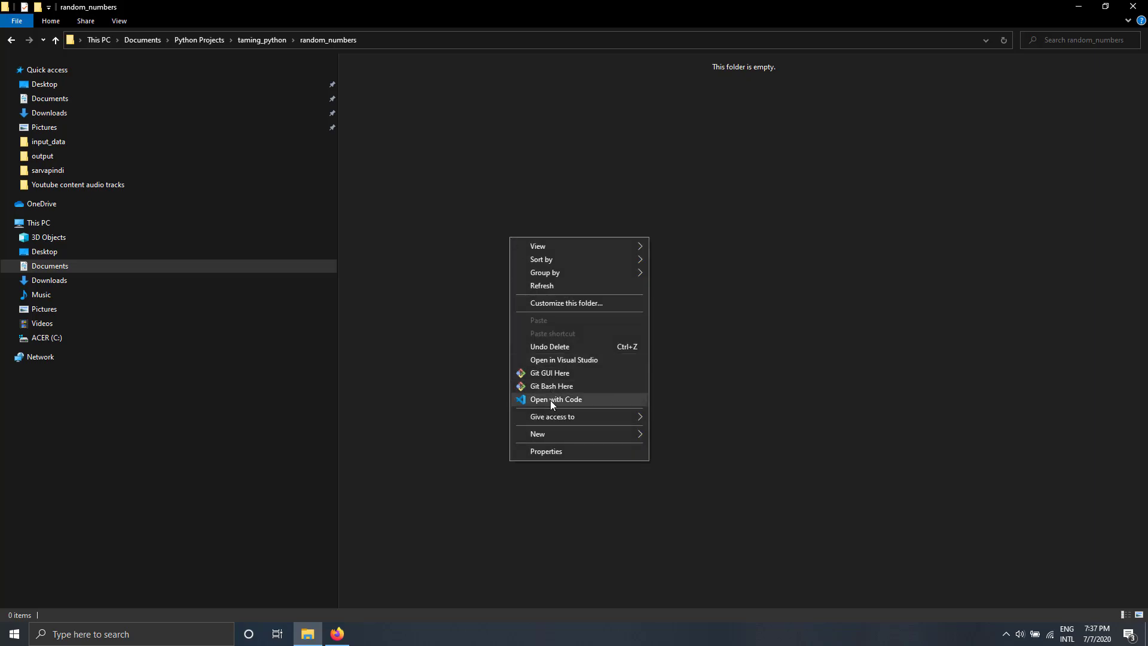
click(556, 399)
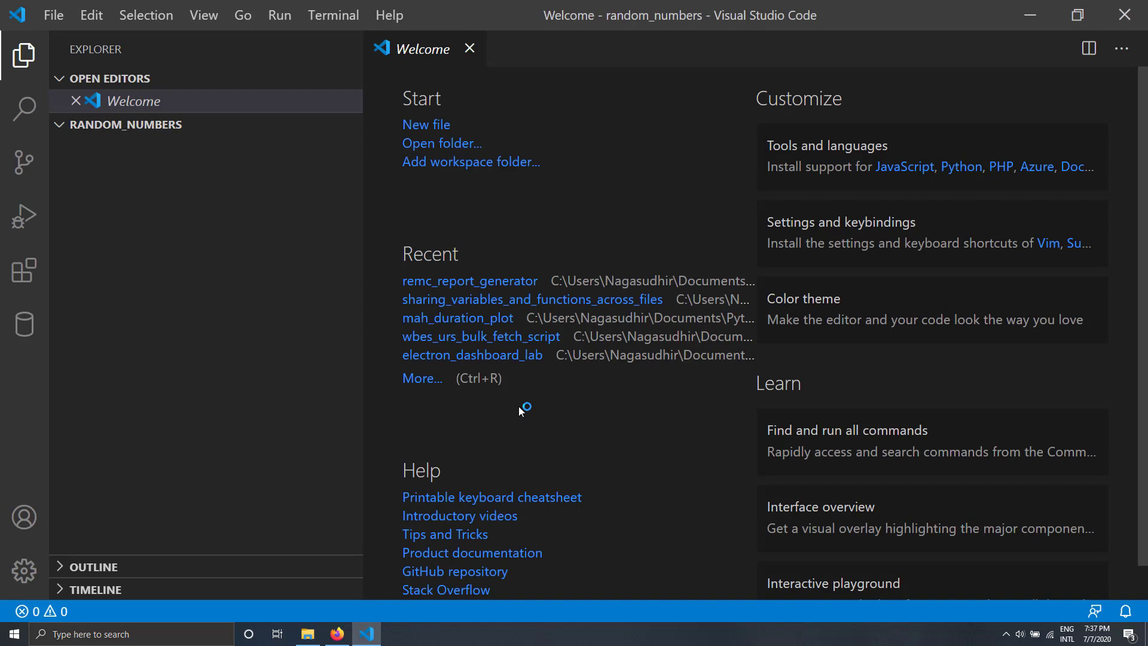
- Close the Welcome page and add a new file named example.py to the project
click(470, 48)
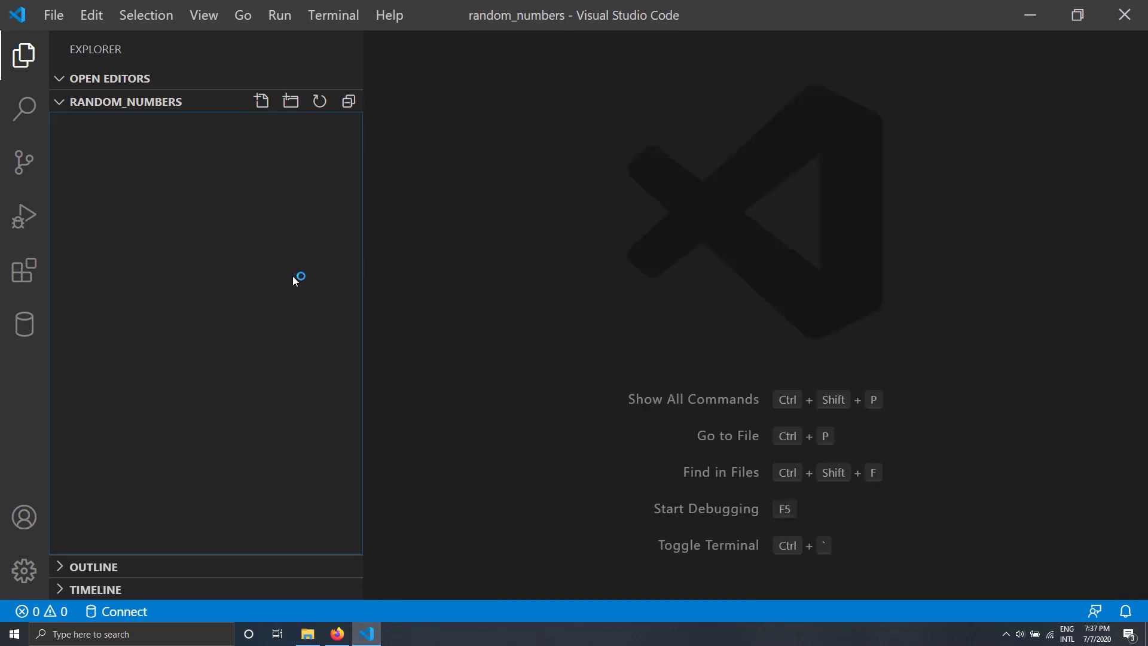
mouse_move(248, 130)
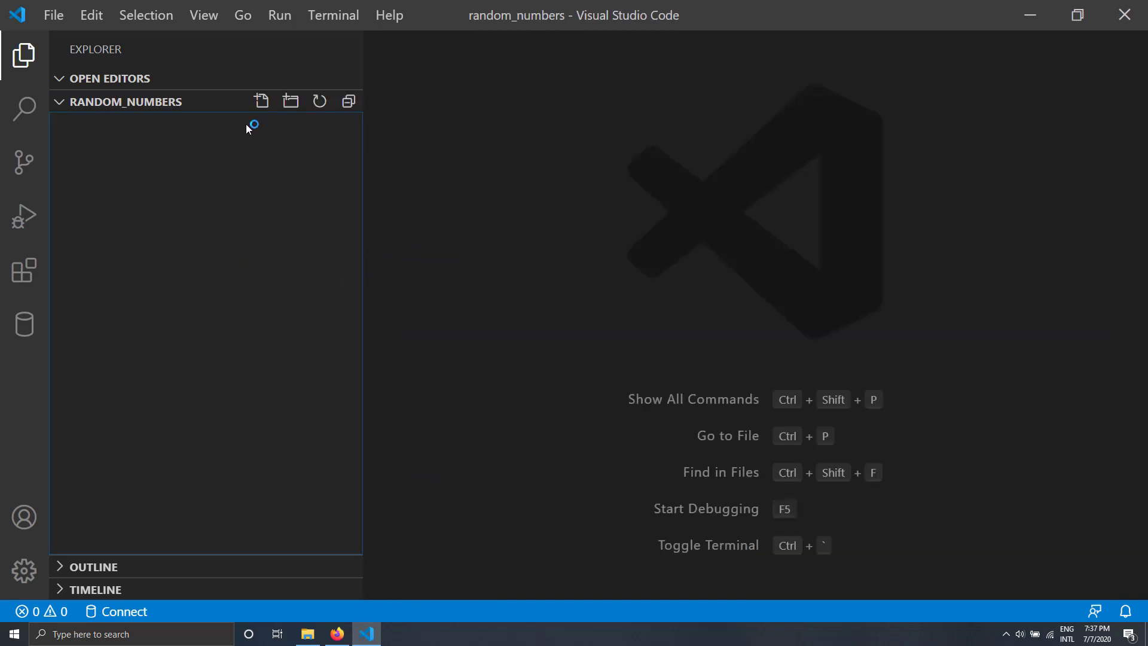
click(261, 102)
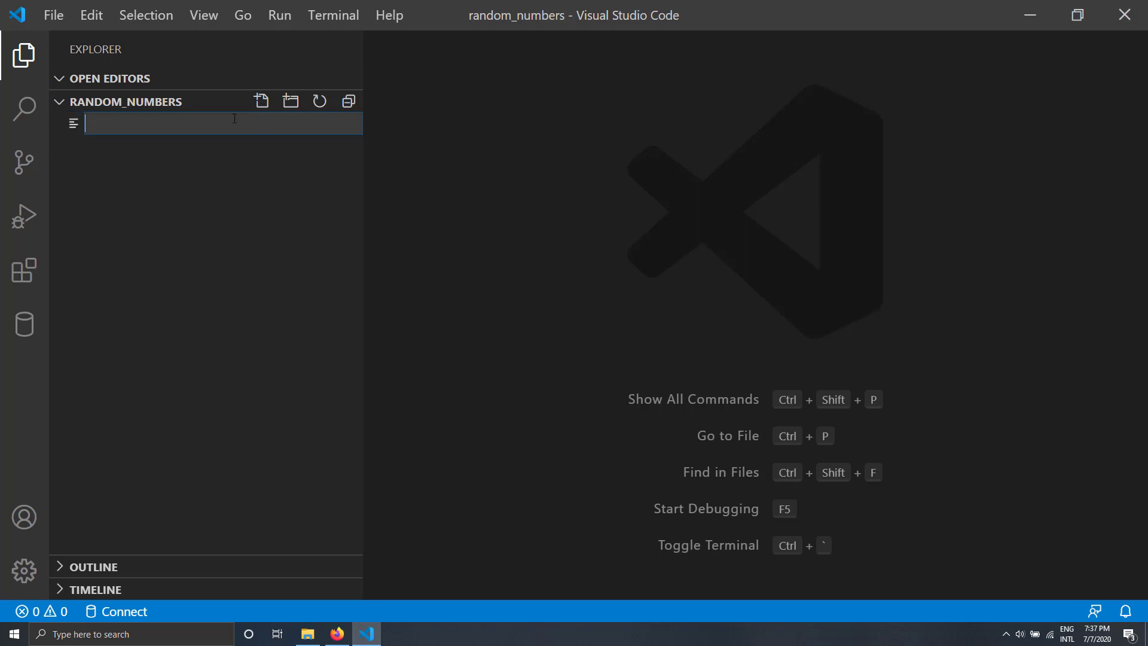
text(exa)
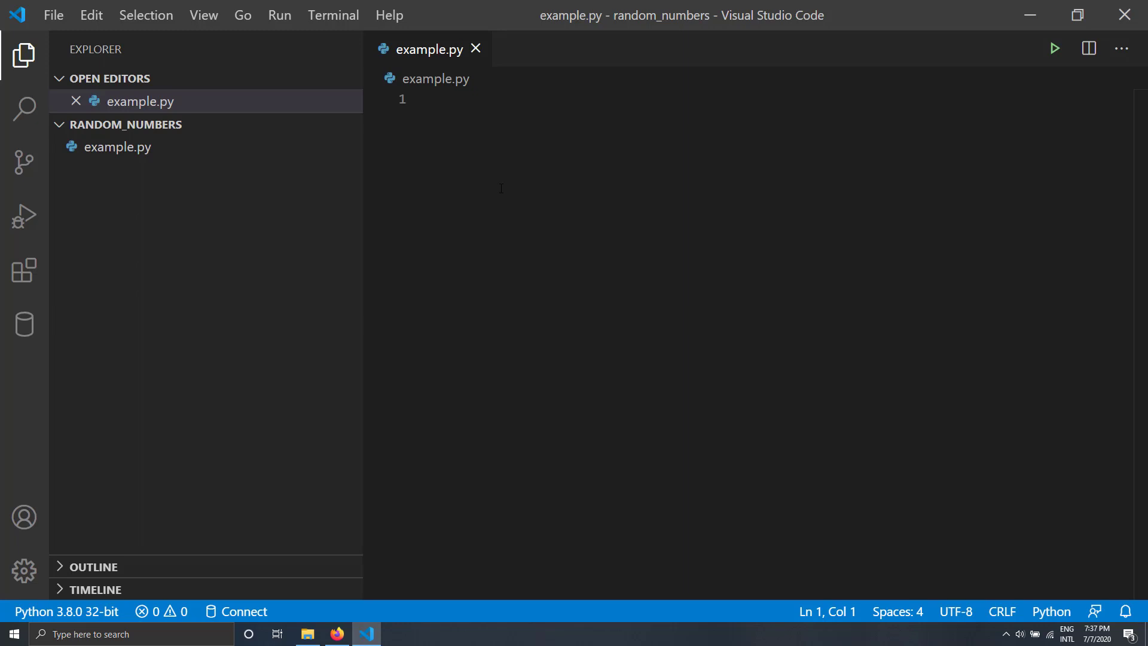
- Write import random and a random.randint(10, 60) call, then save
text(import)
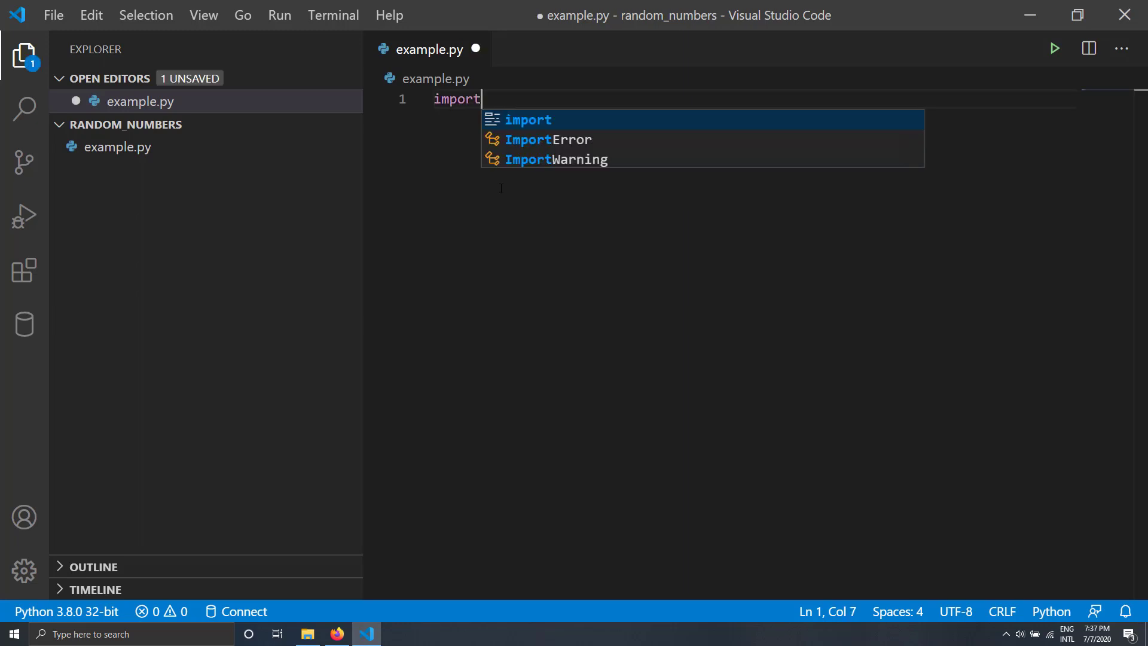
text(random)
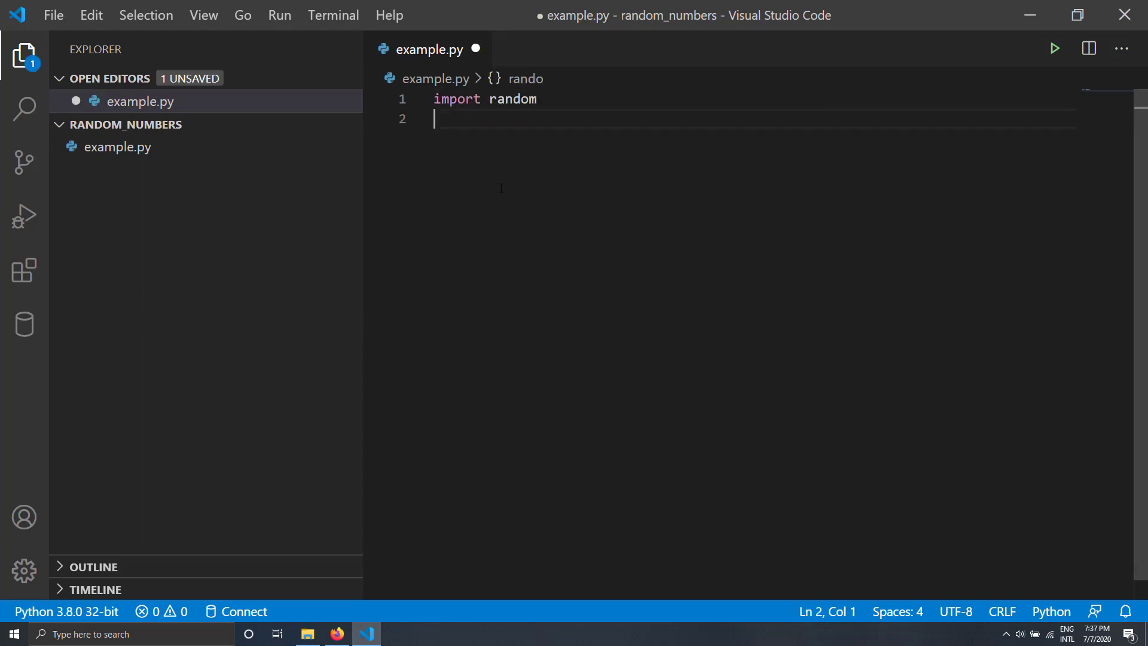
key(Enter)
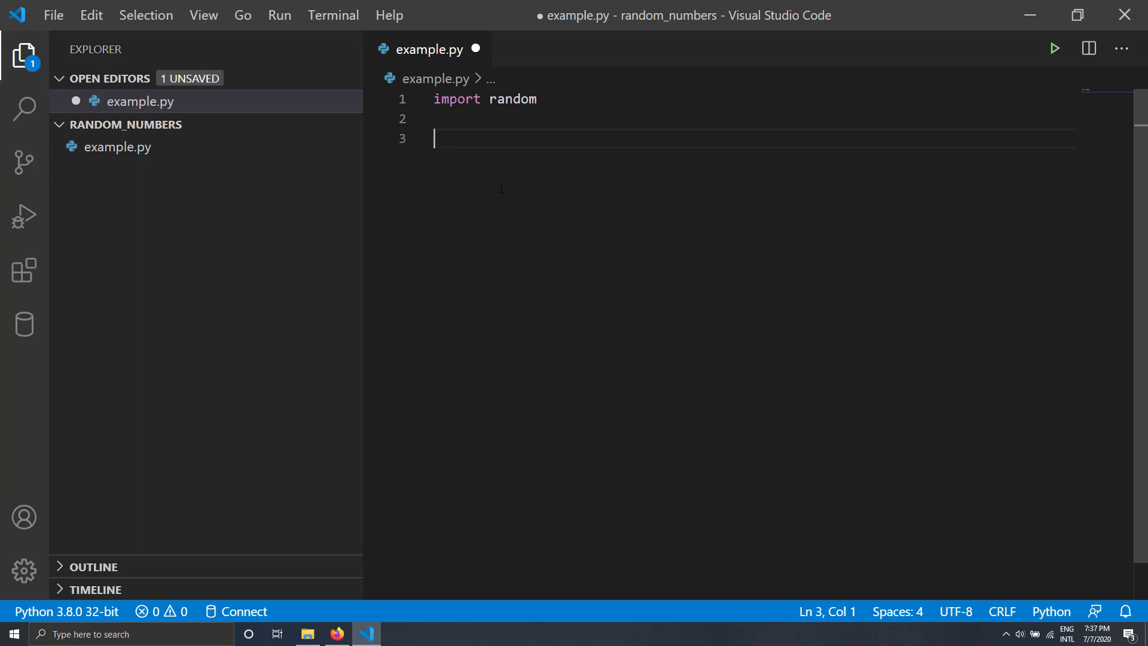
text(random.)
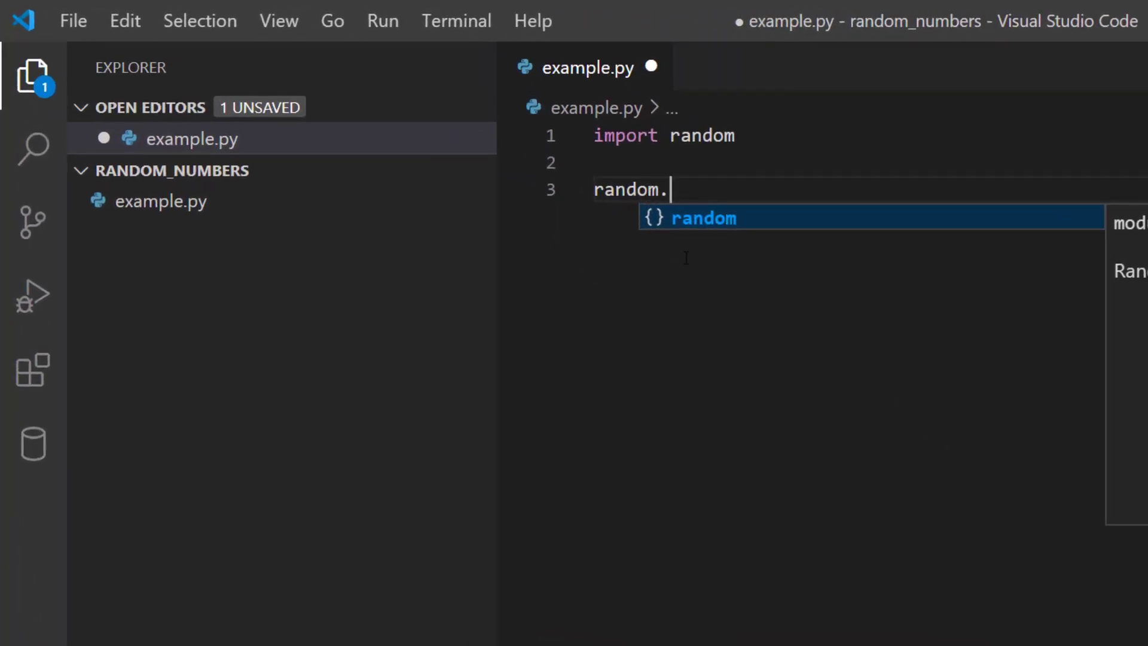
text(randint()
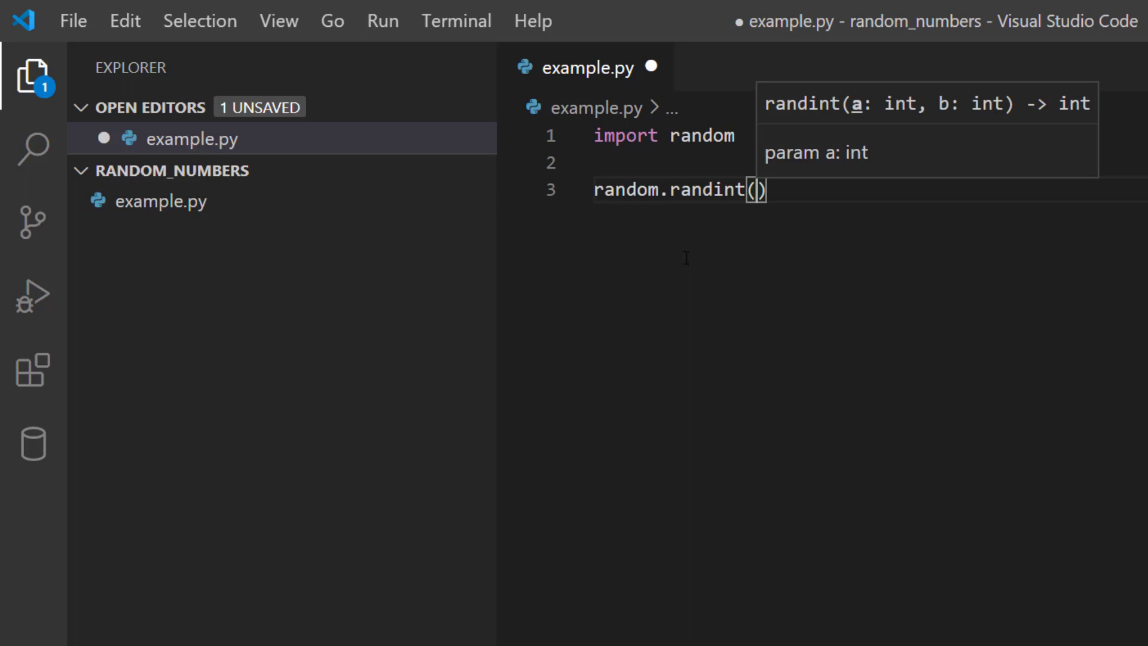
text(10)
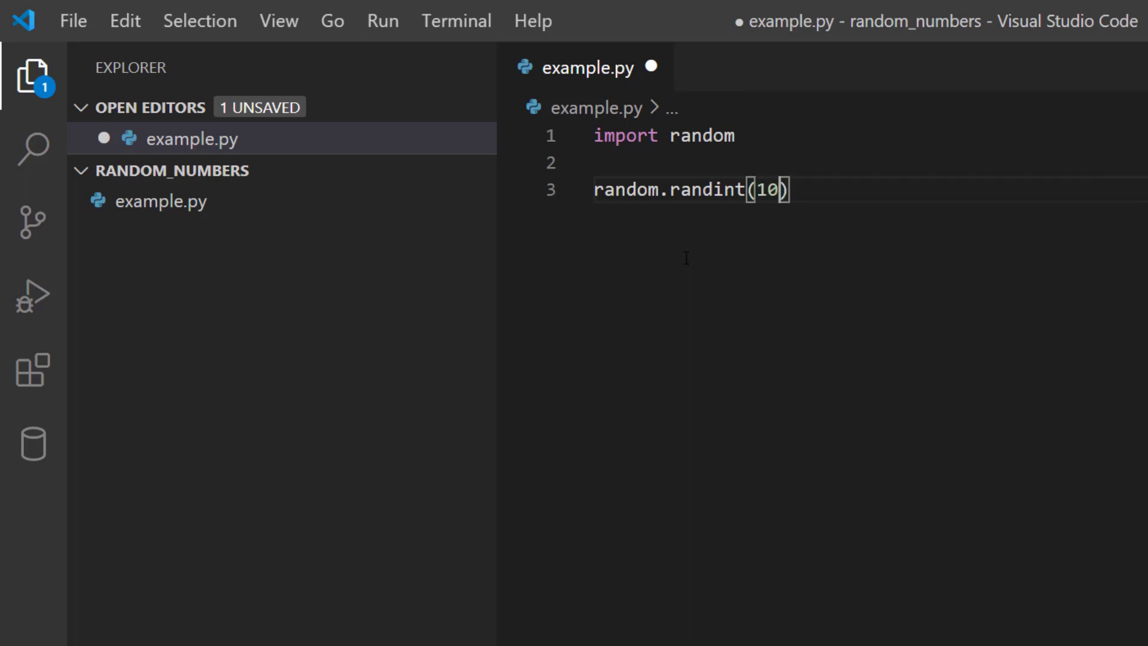
text(, 60)
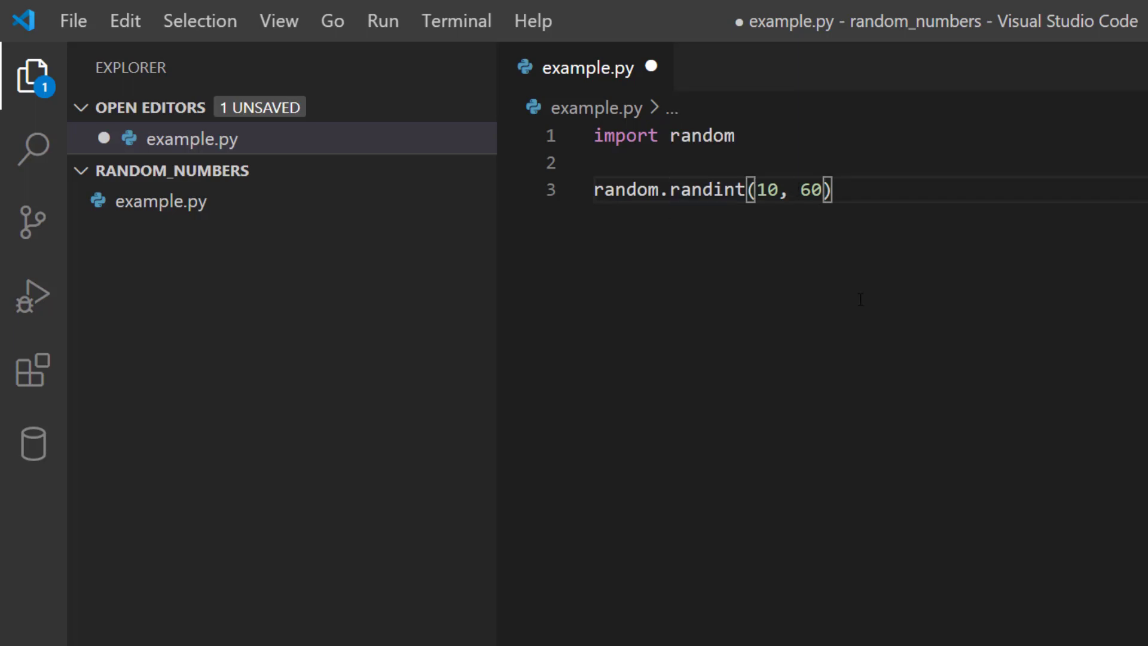
key(ctrl+s)
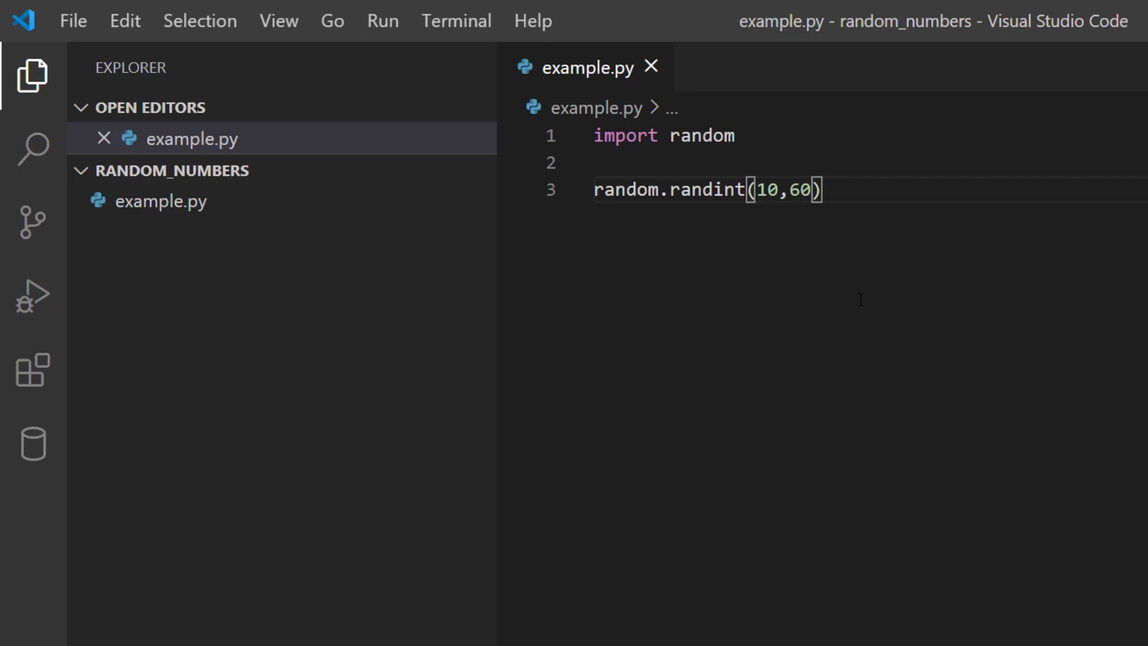
- Assign the randint call to x and start a new line below it
double_click(626, 189)
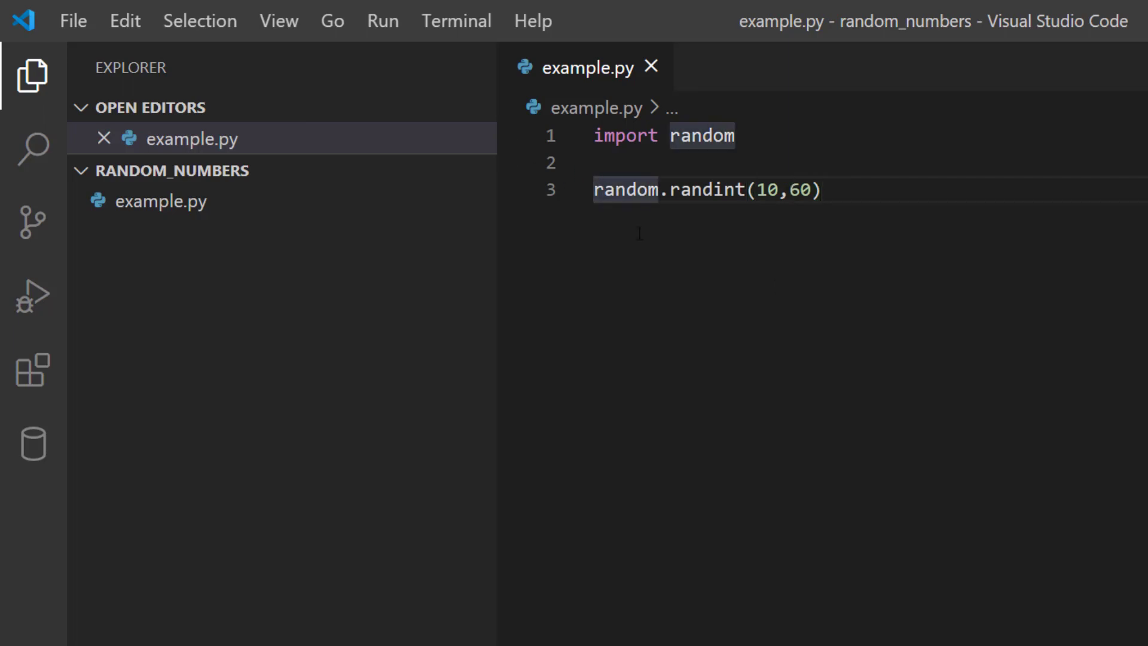
text(x =)
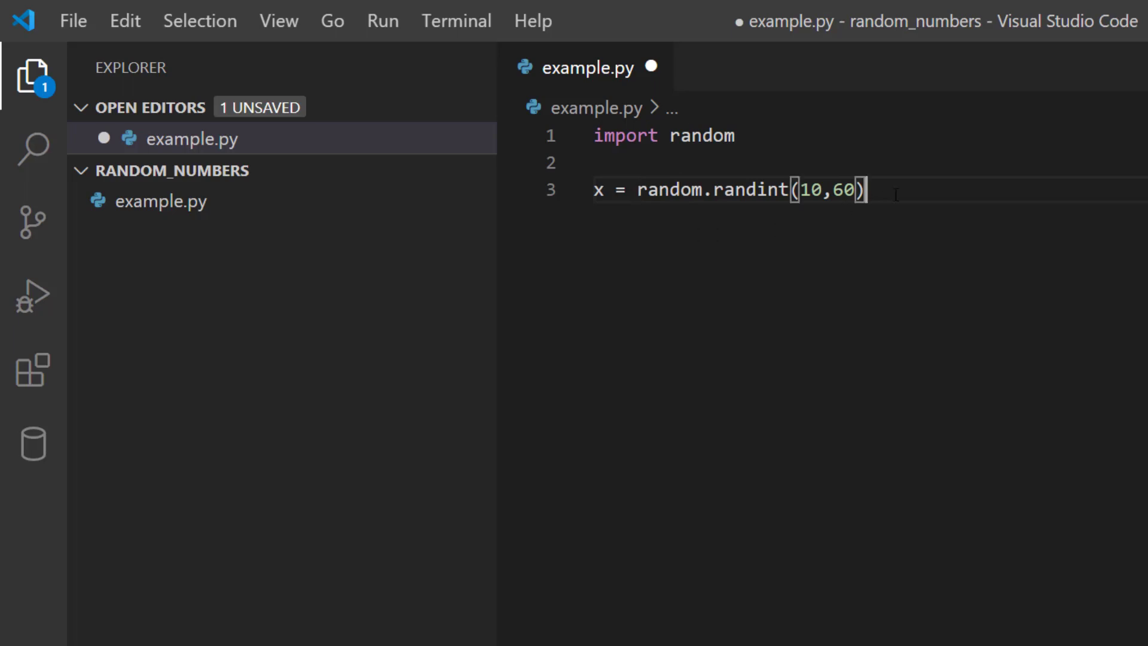
key(Enter)
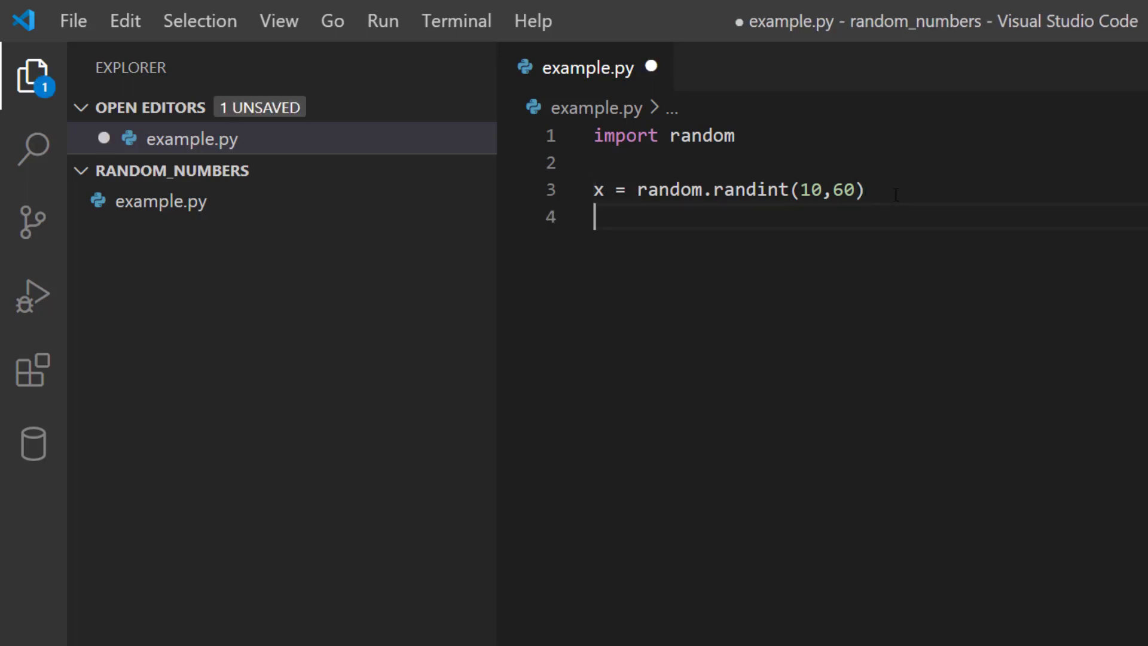
- Write print('random number between 10 and 60 is {0}'.format(x)) on line 5
text(pr)
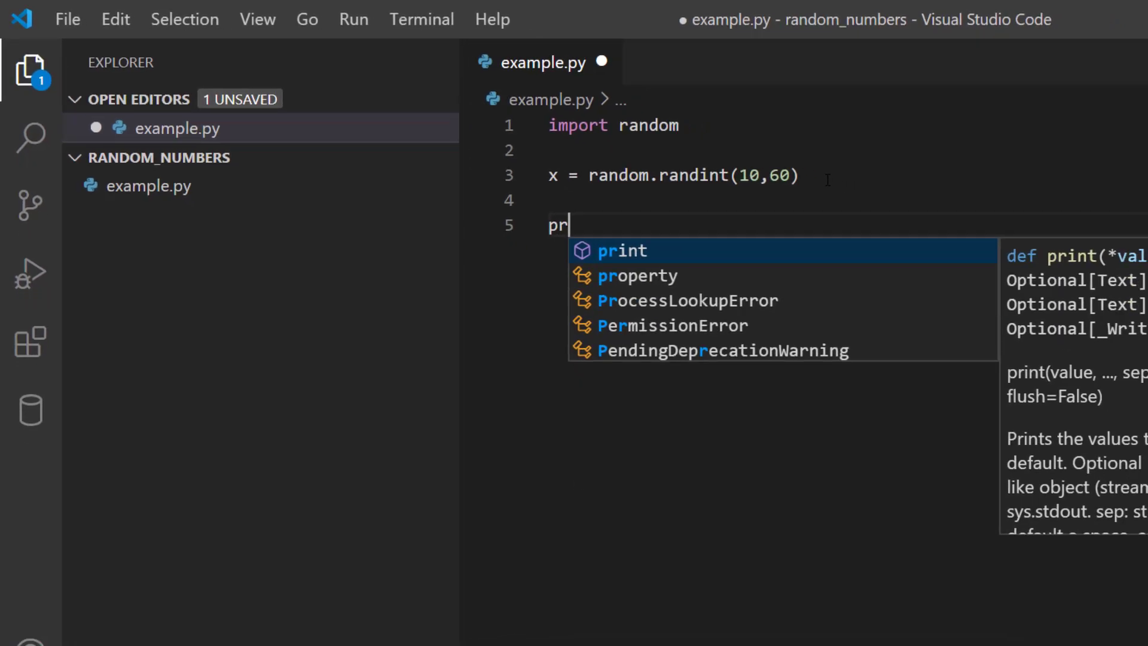
key(Tab)
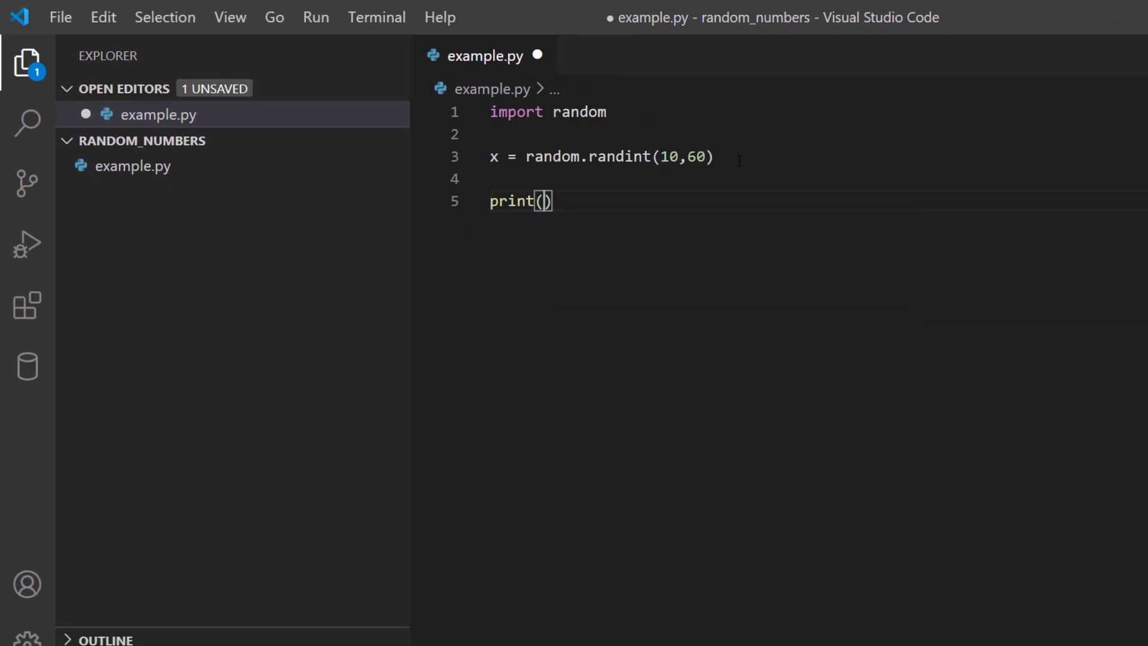
text(')
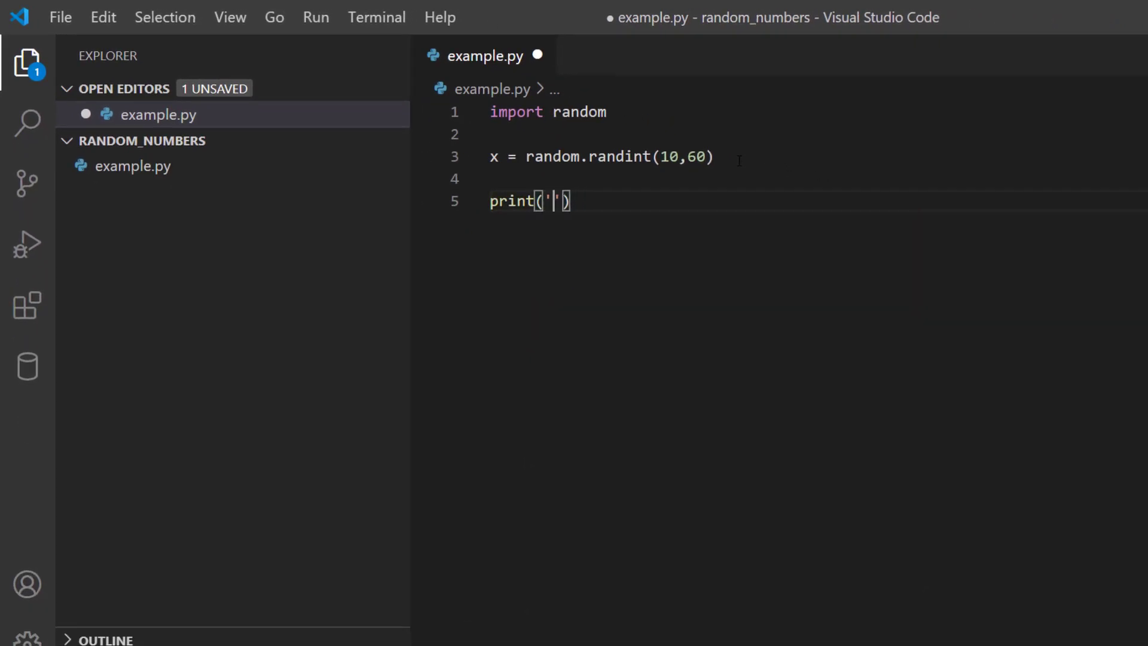
text(random number between 10 anf)
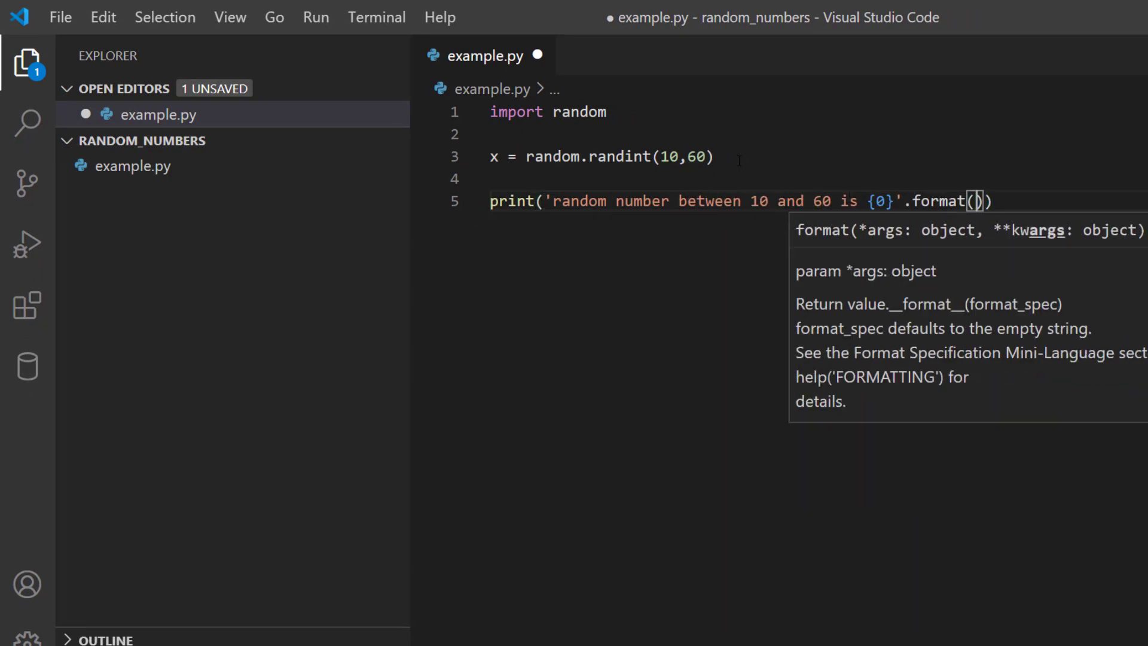
text(x)
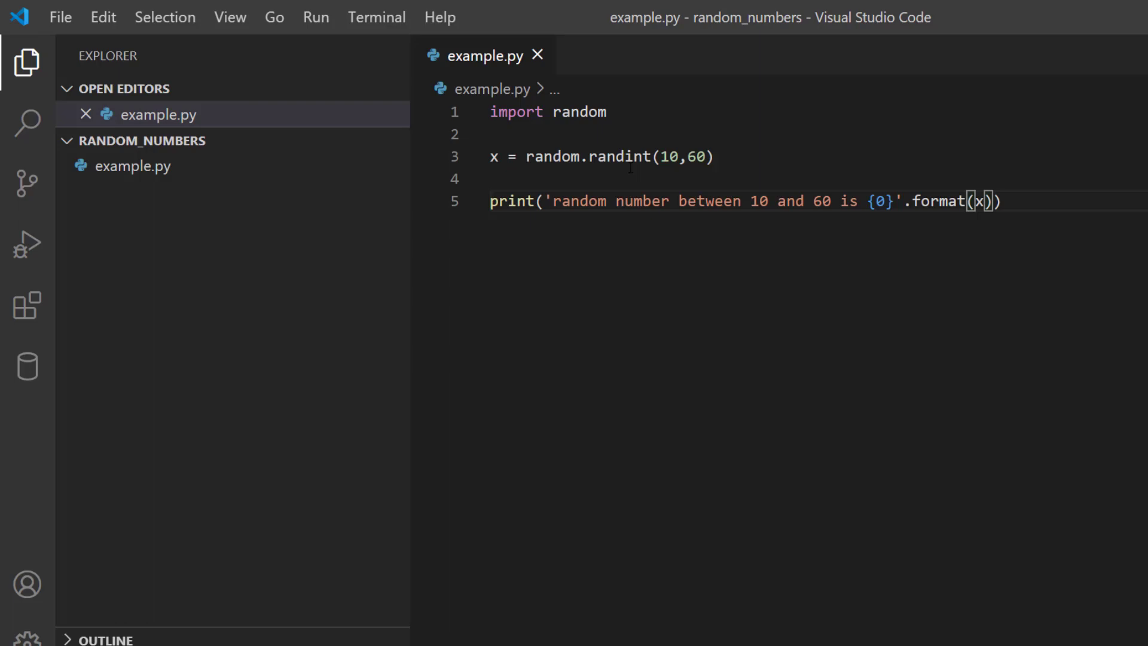
click(779, 202)
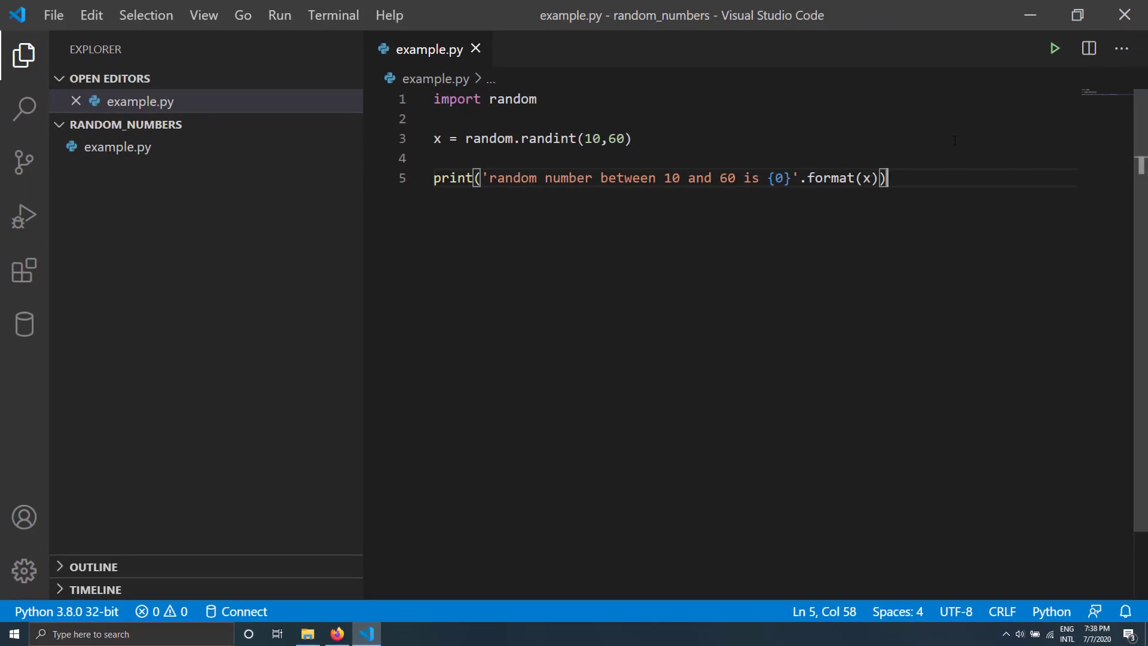
mouse_move(1054, 48)
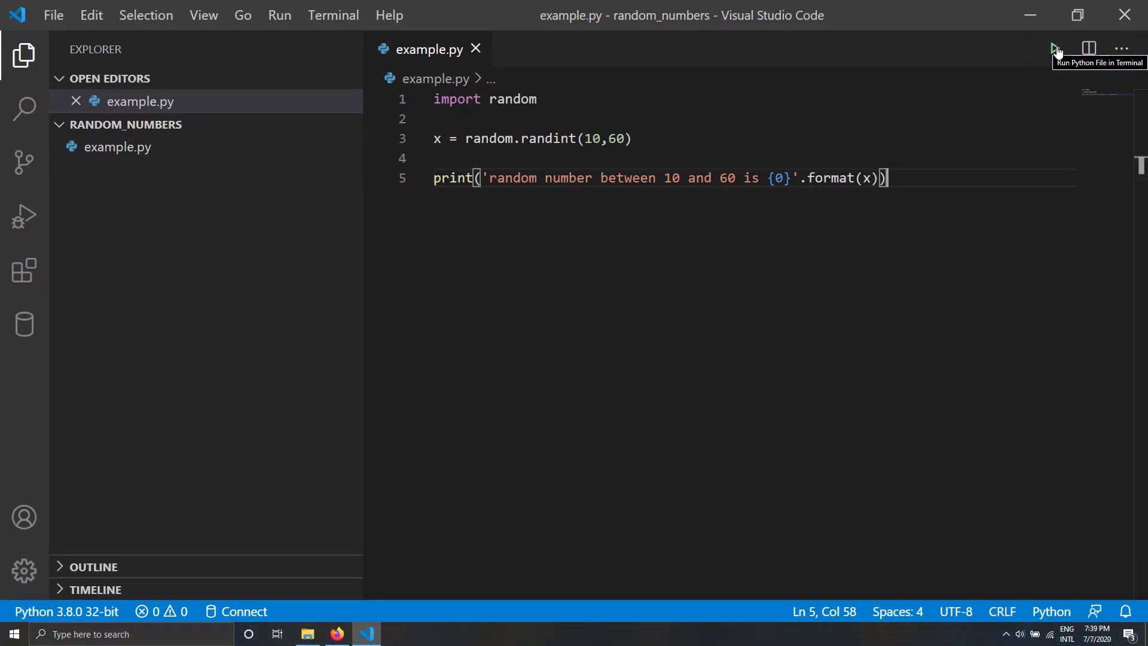
- Run example.py three times, printing 30, 41 and 30, then close the terminal
click(1055, 48)
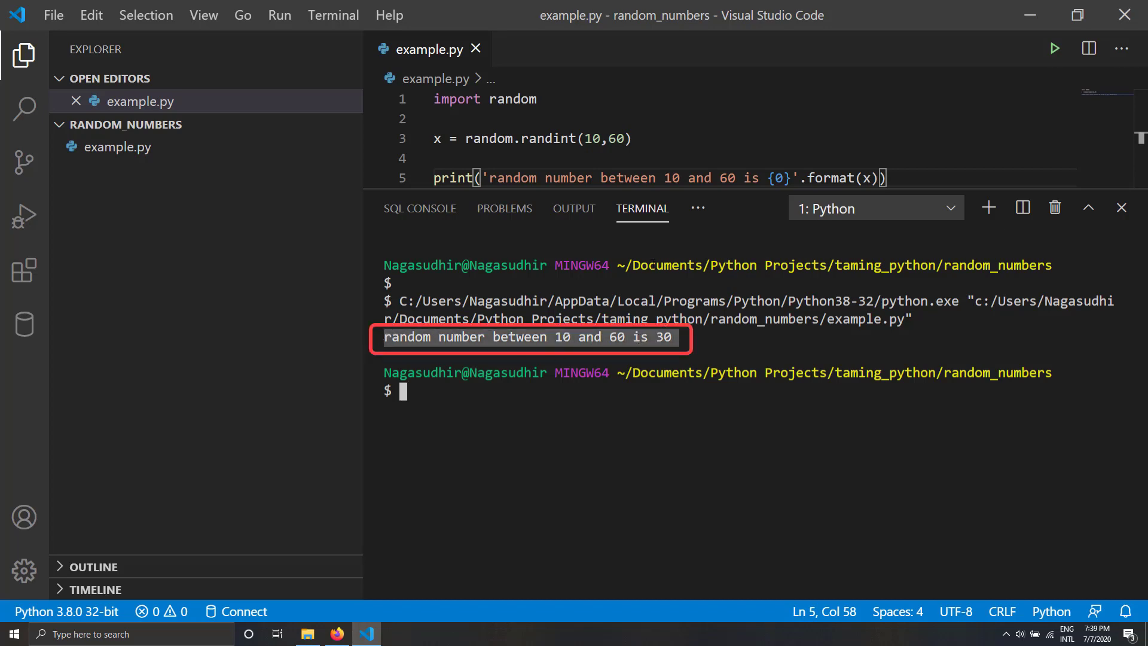
double_click(699, 178)
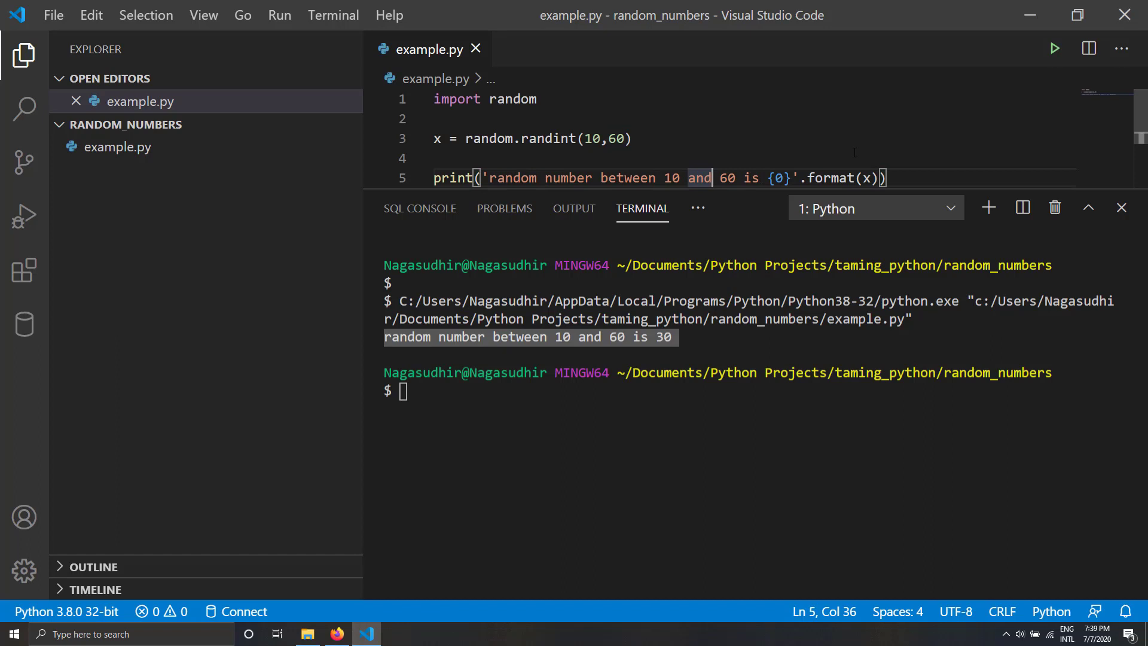
click(1055, 49)
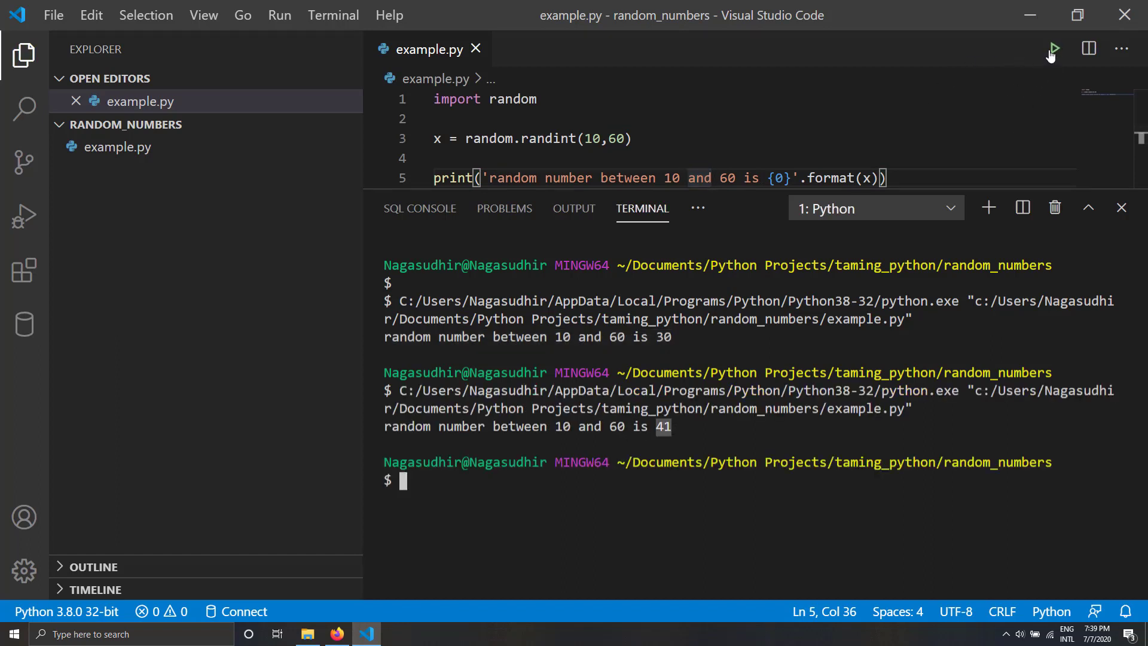
click(1053, 48)
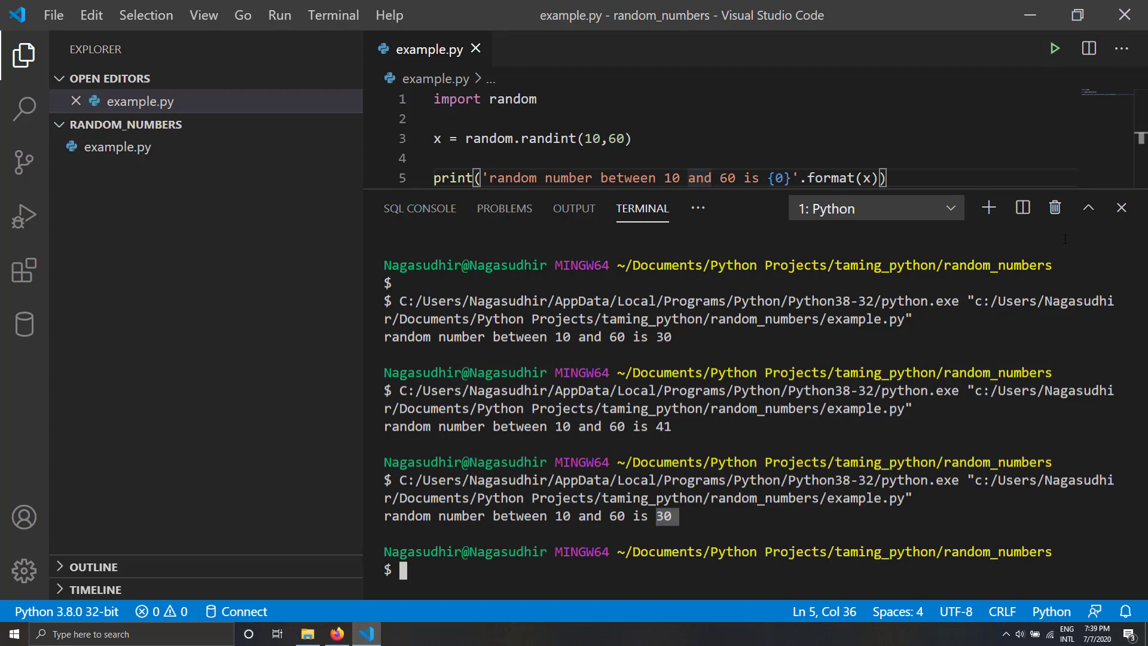
click(1122, 209)
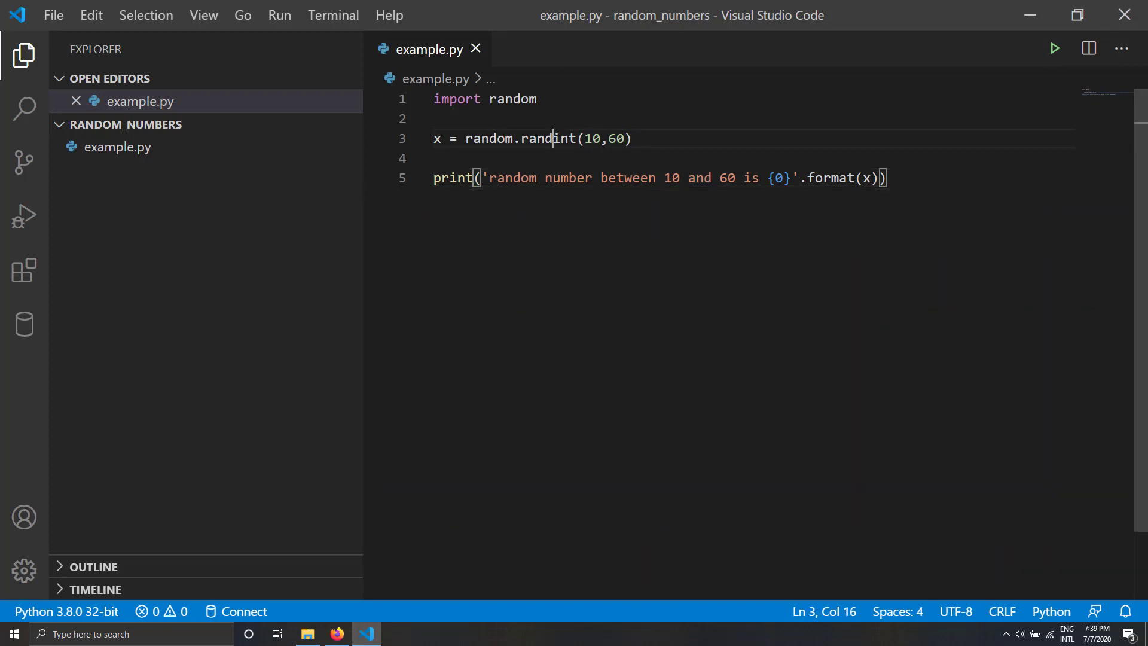
- Replace randint with uniform so x = random.uniform(10,60)
double_click(514, 99)
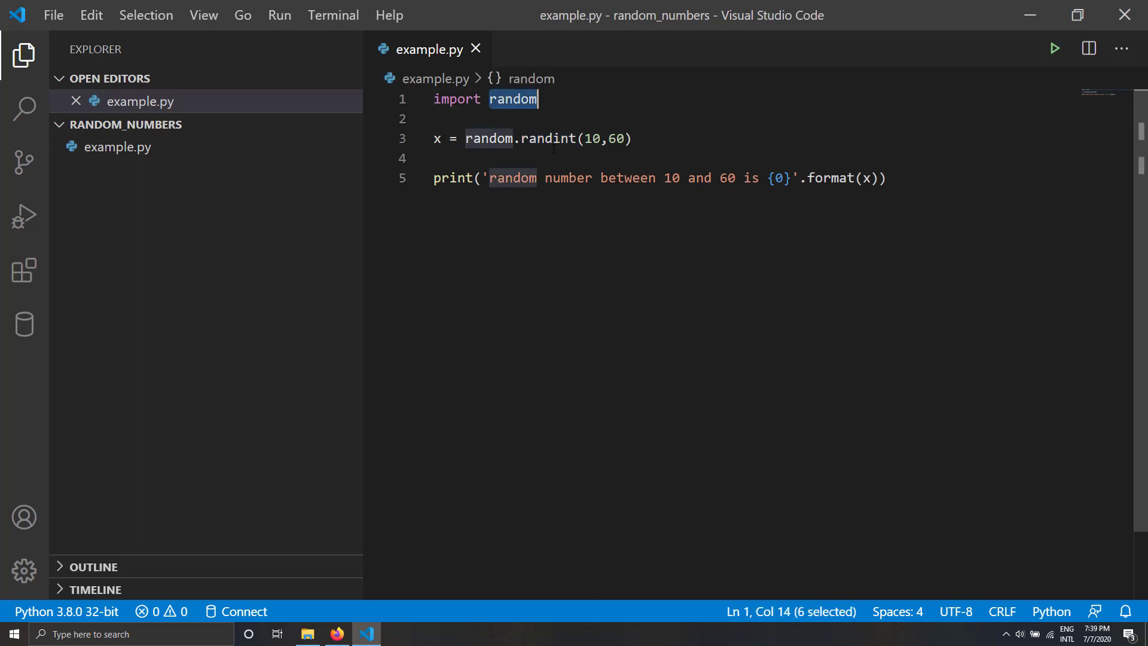
click(604, 138)
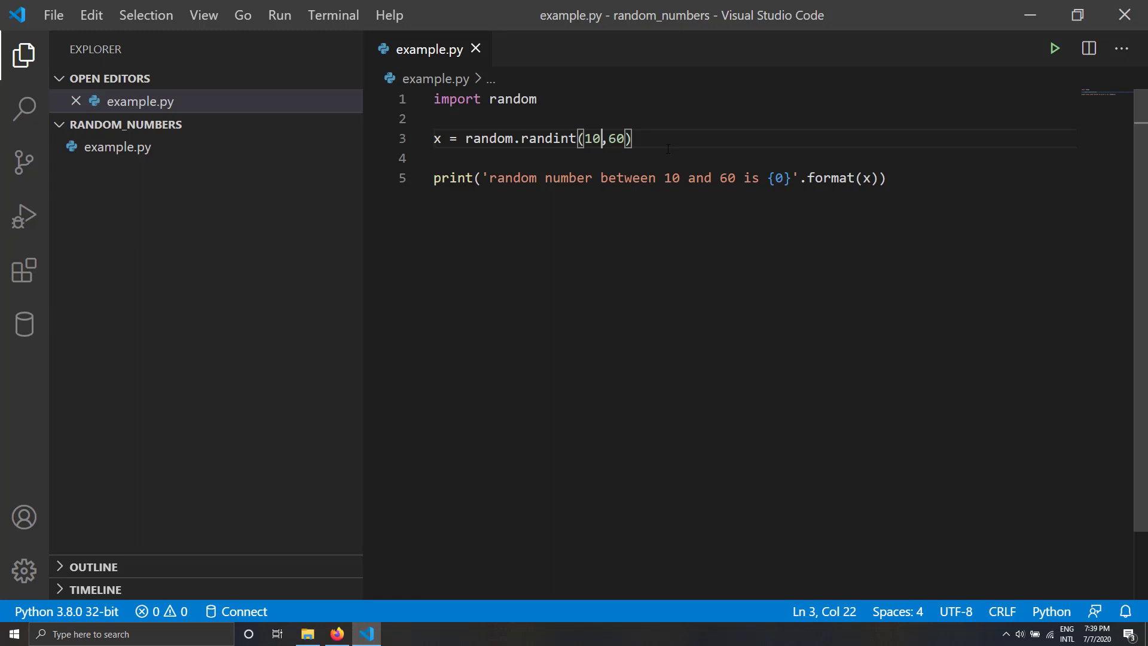
double_click(548, 139)
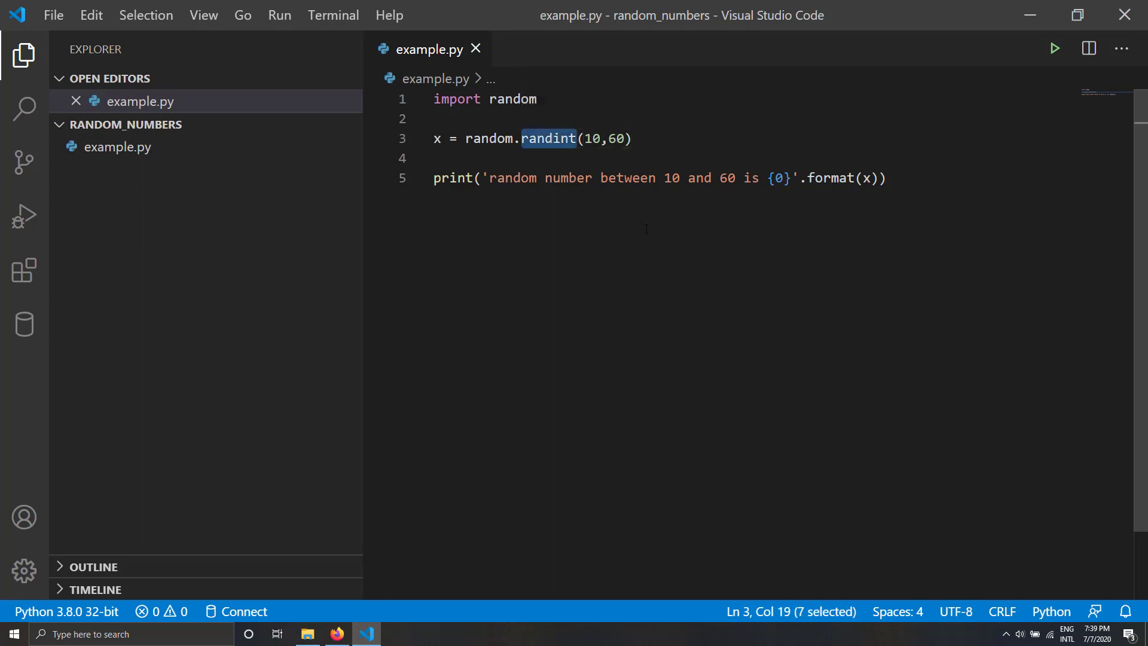
text(uniform)
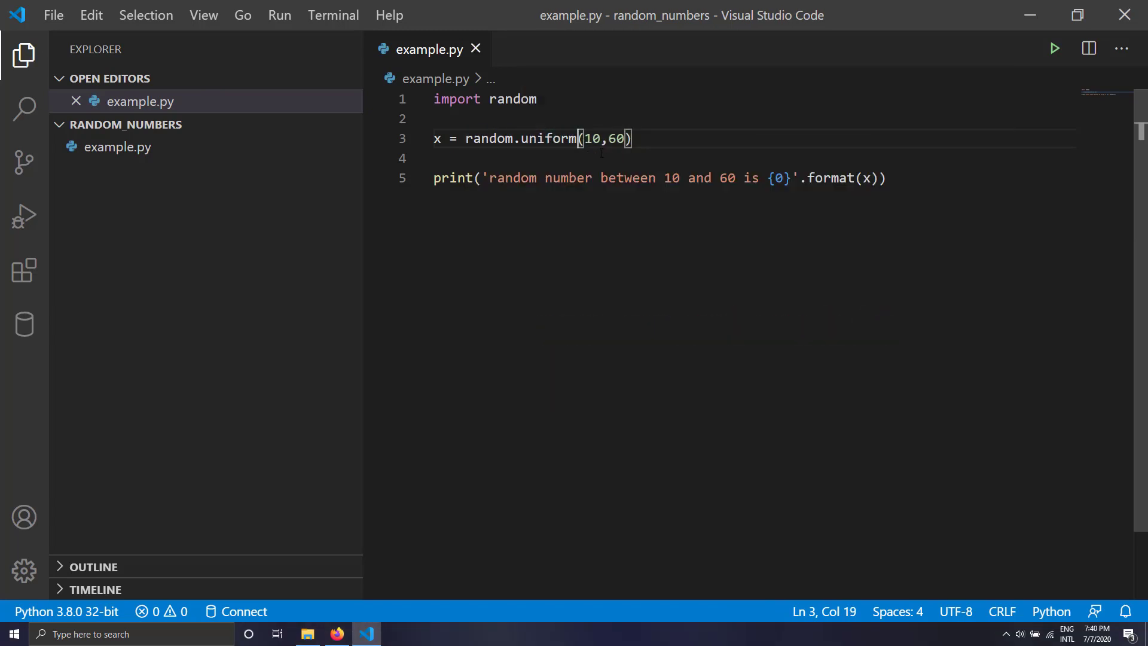
drag(582, 139, 626, 139)
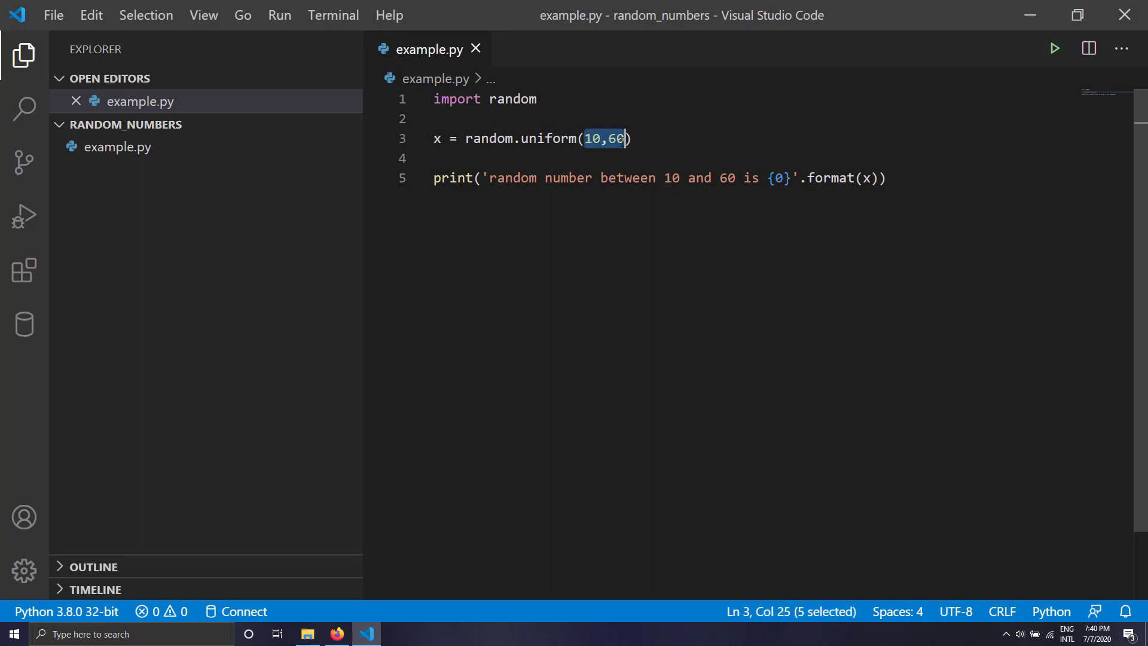
- Change the message to 'random decimal number between 10 and 60' and save
click(552, 139)
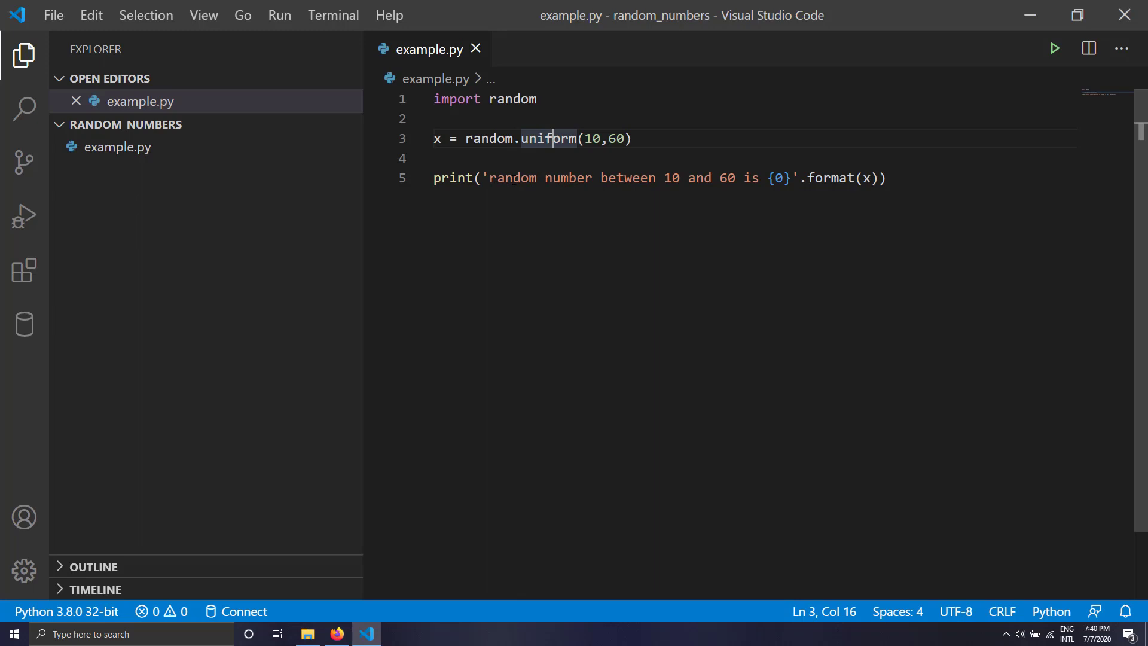
text(decimal)
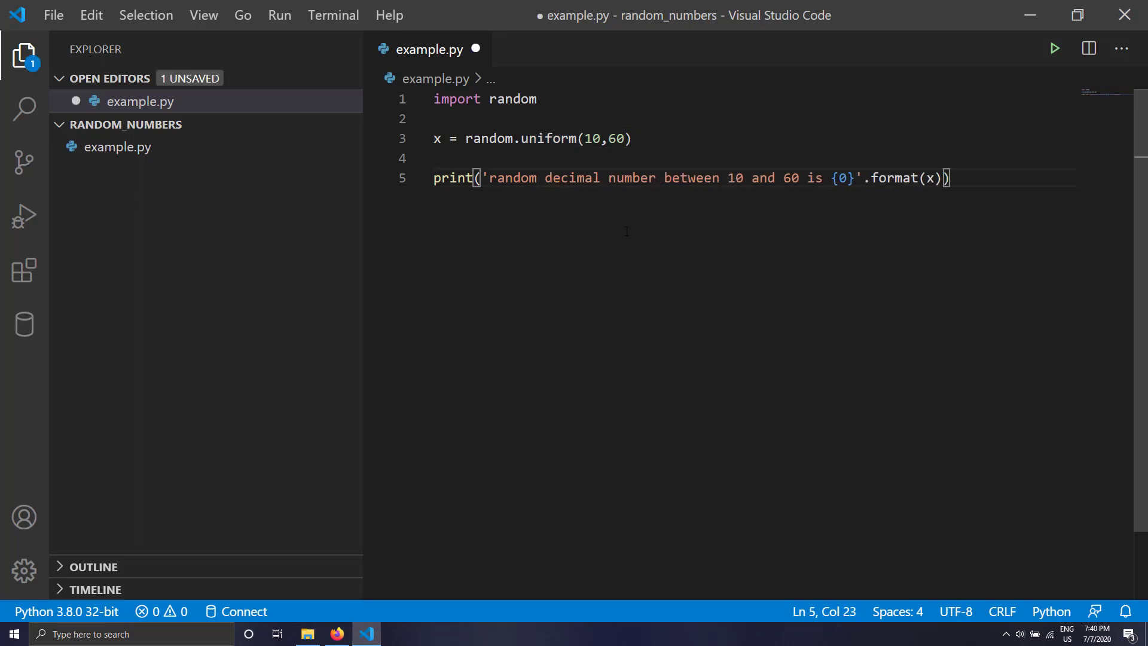
key(ctrl+s)
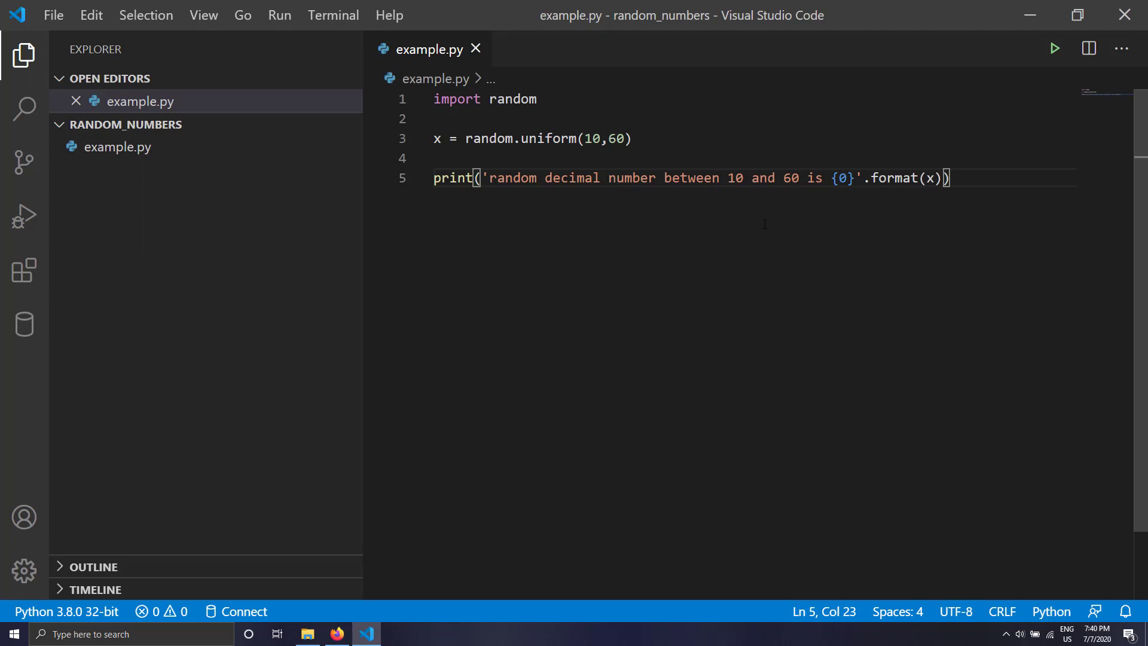
mouse_move(1055, 49)
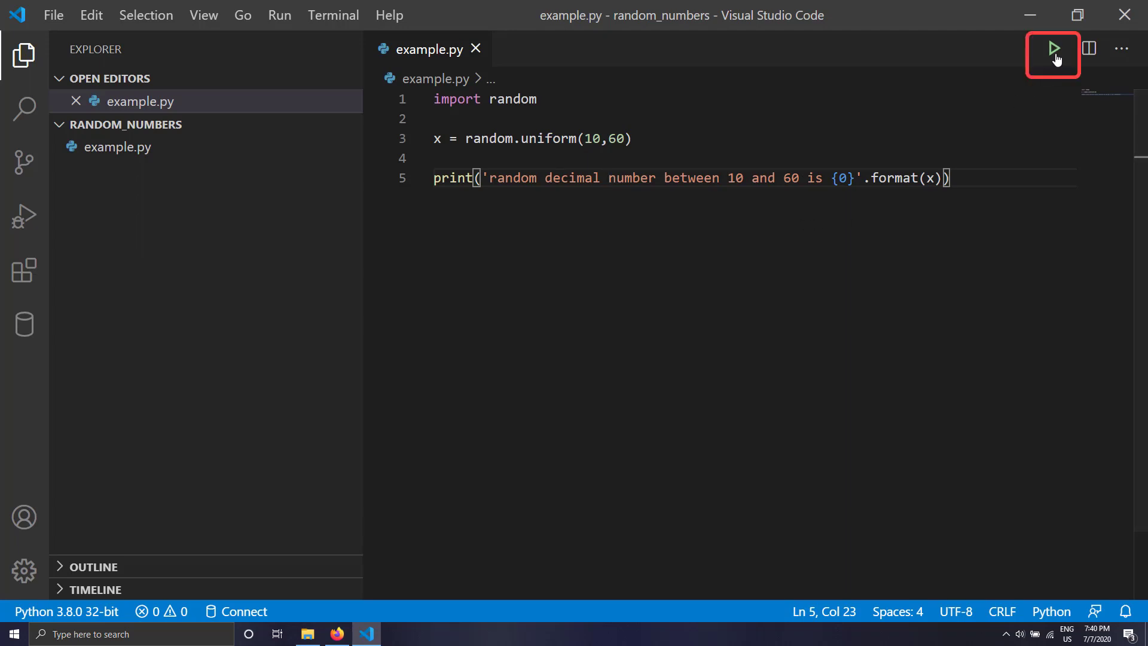
- Run the uniform version, printing 41.5045836381594, then close the terminal
click(1053, 48)
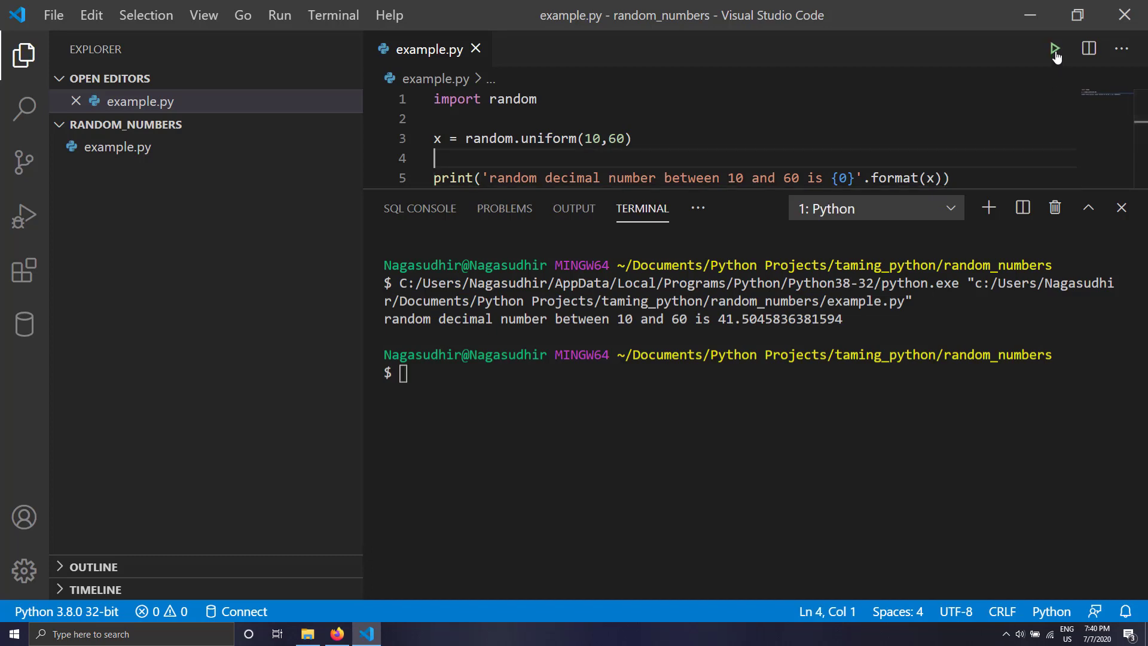
click(1055, 49)
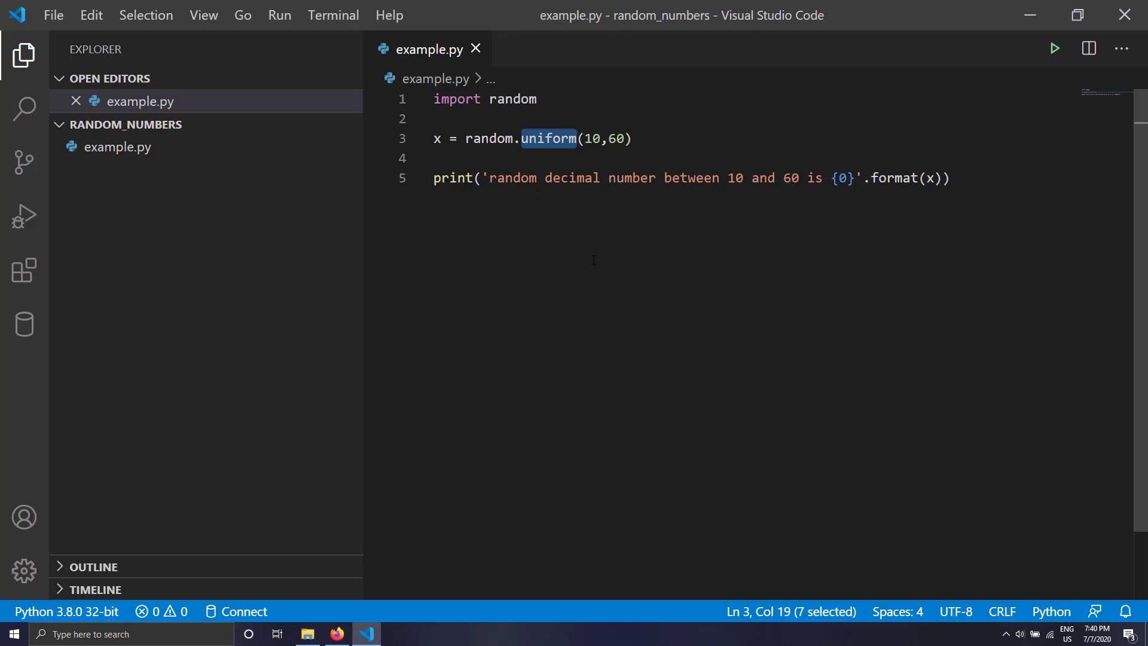
- Add lst = [random.randint(10,60) for x in range(8)] below the uniform line
click(949, 178)
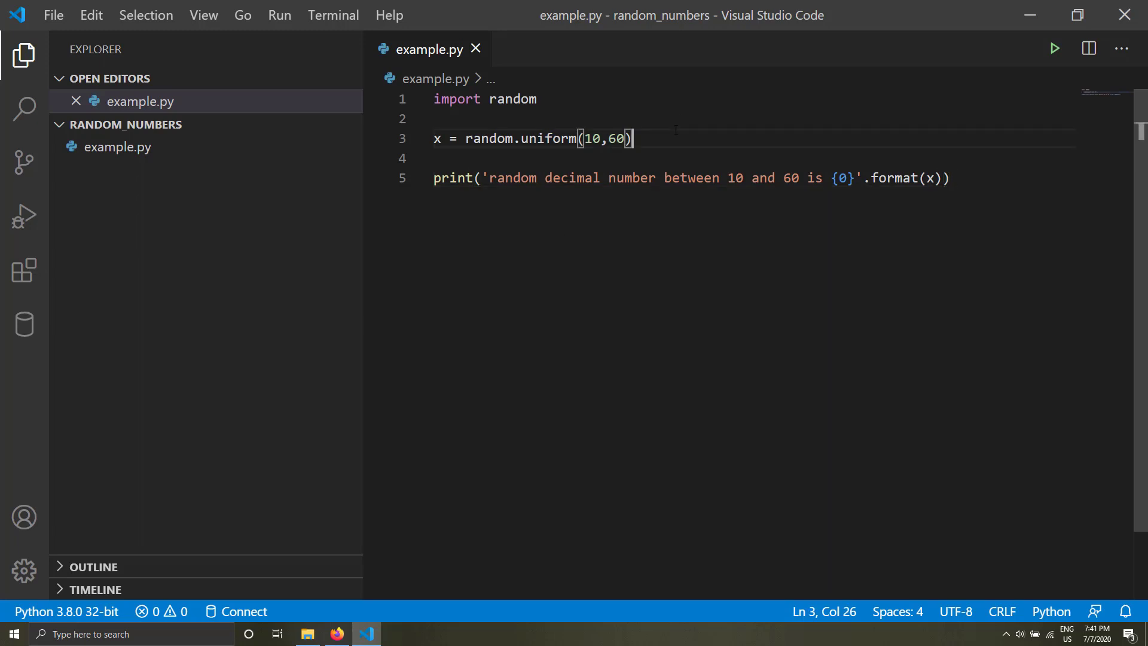
key(Enter)
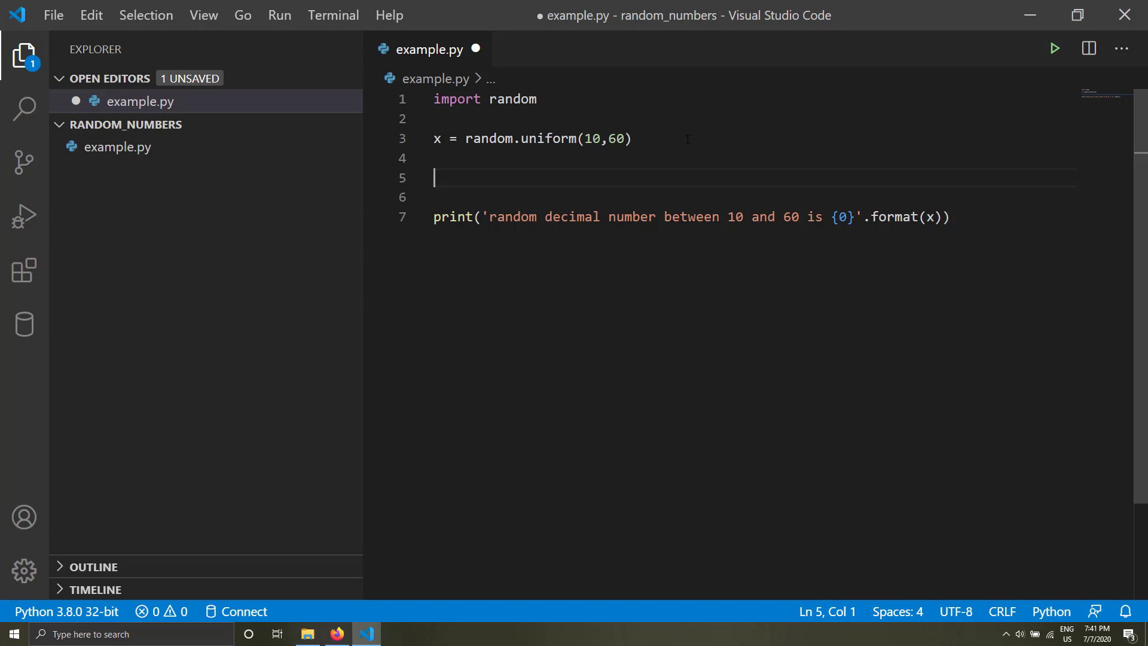
text(lst)
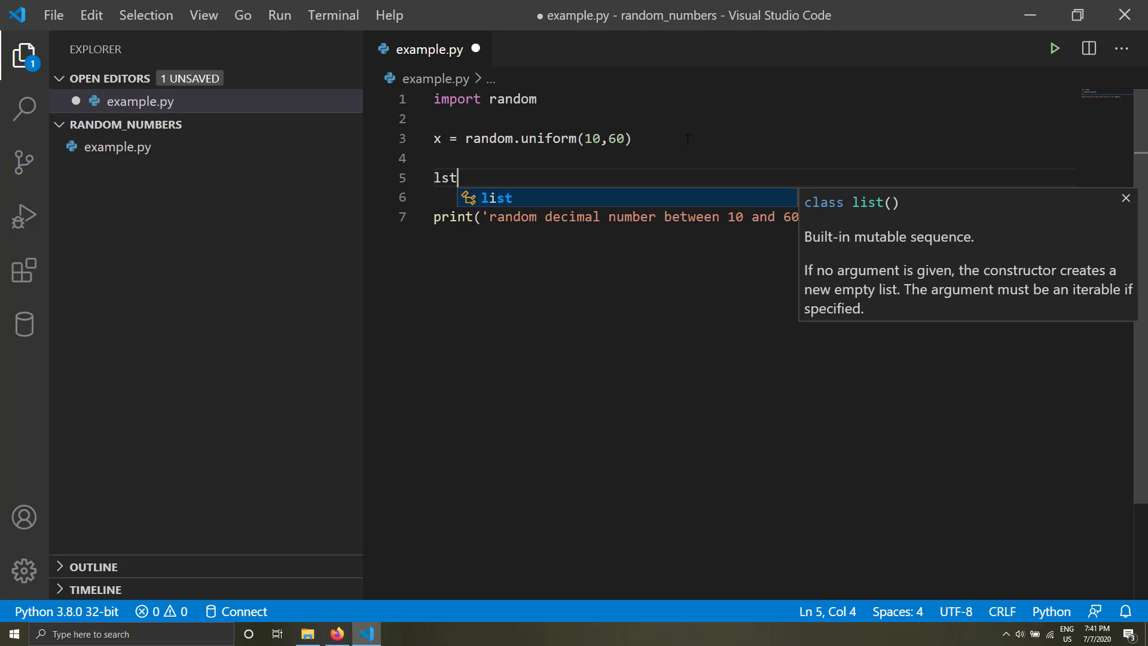
text(=)
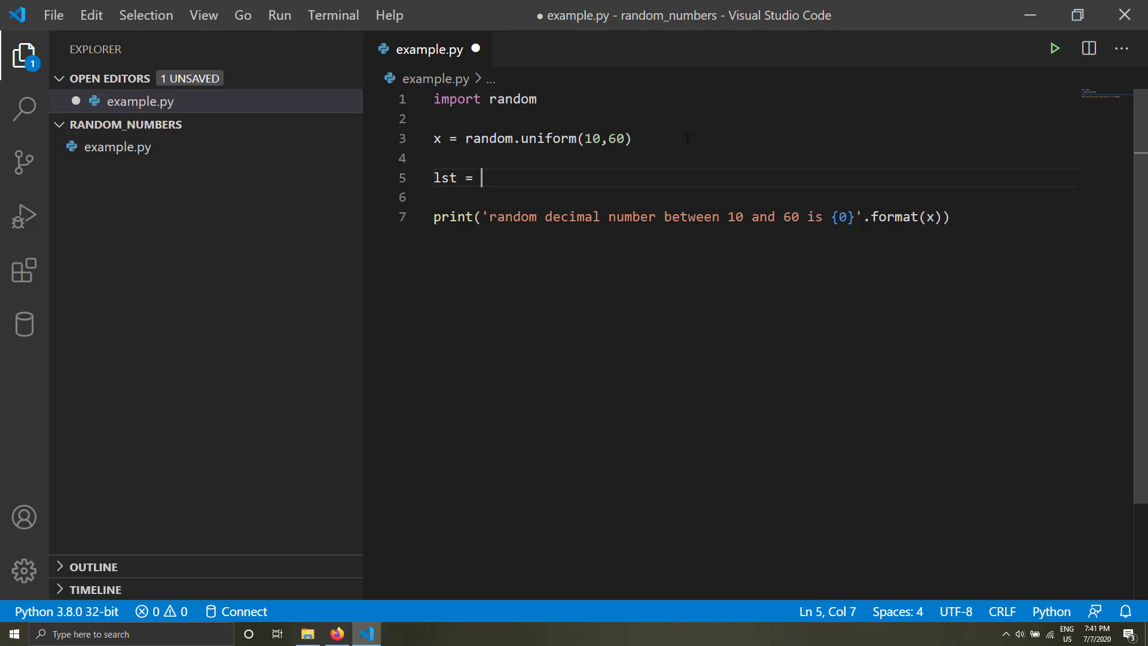
text([])
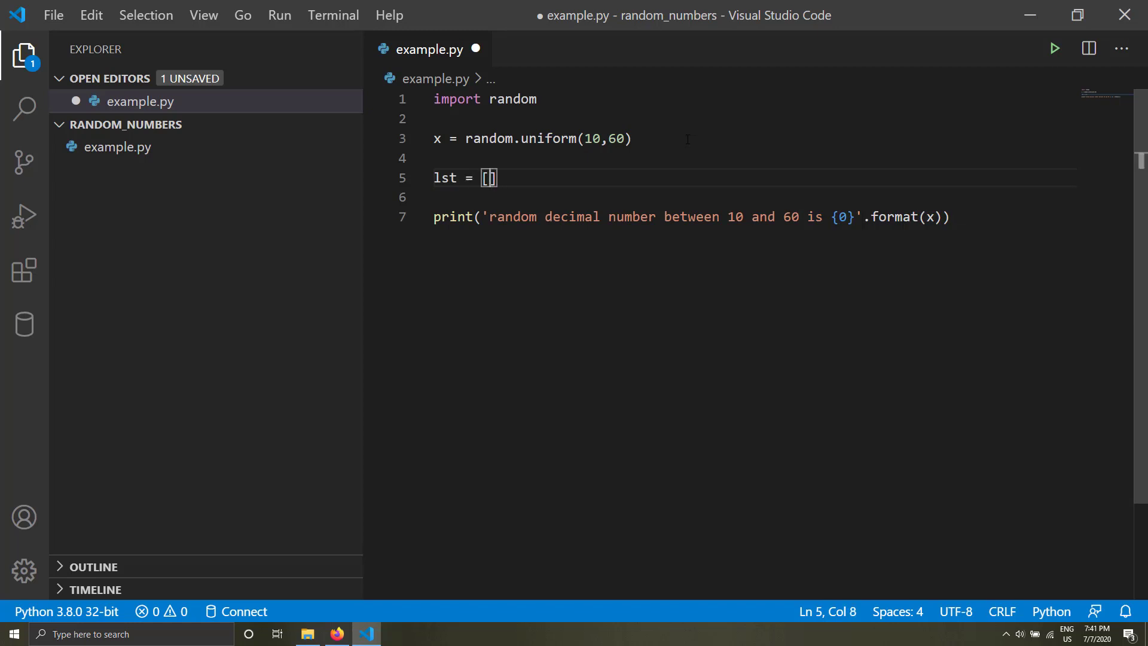
text(random.randint)
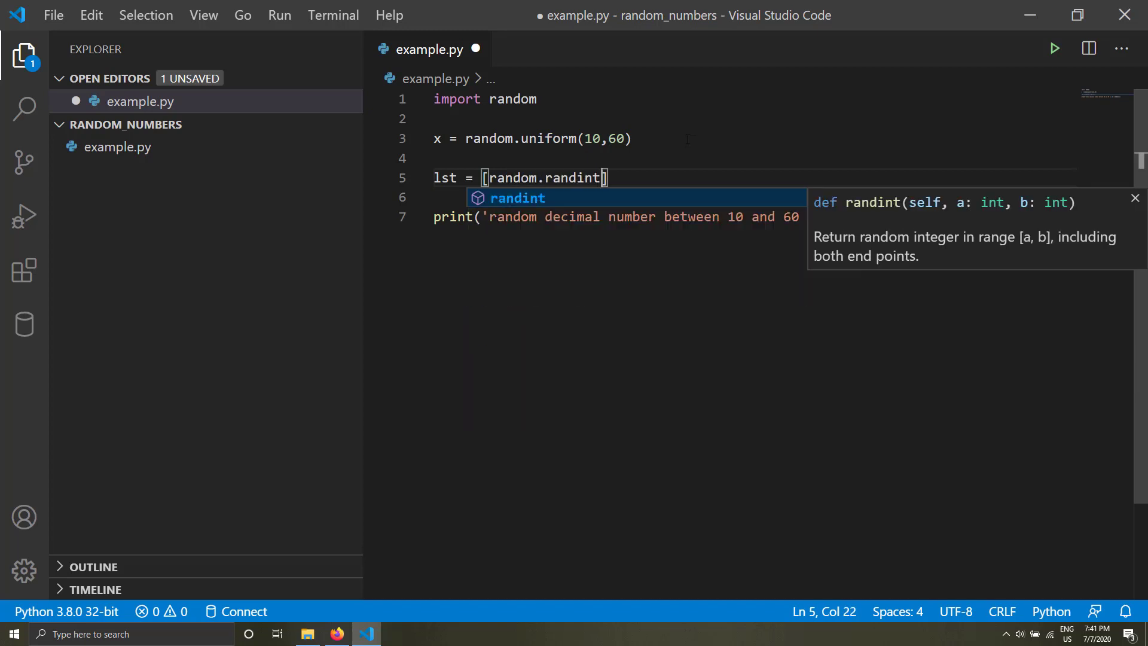
text((10,)
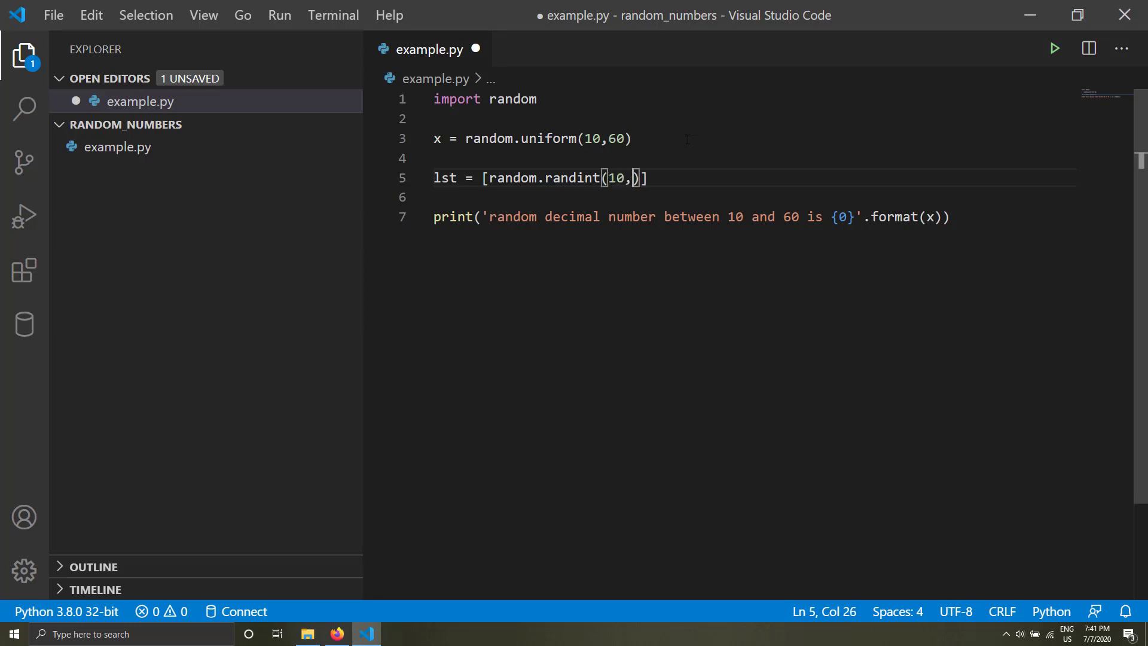
text(60) for x in range()
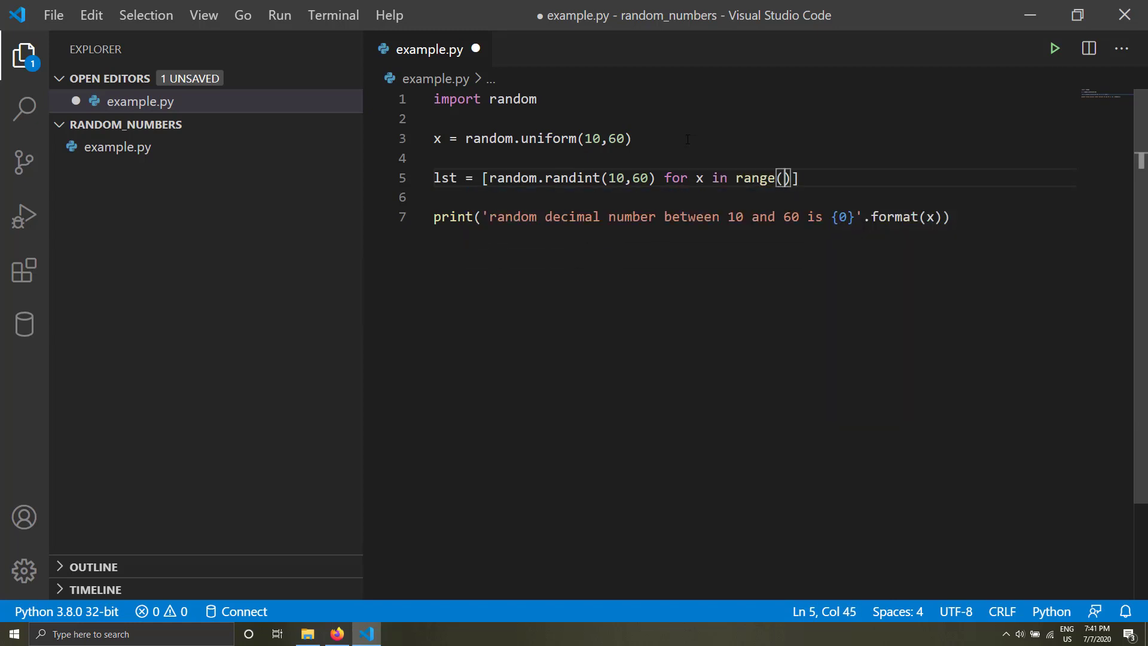
text(8)
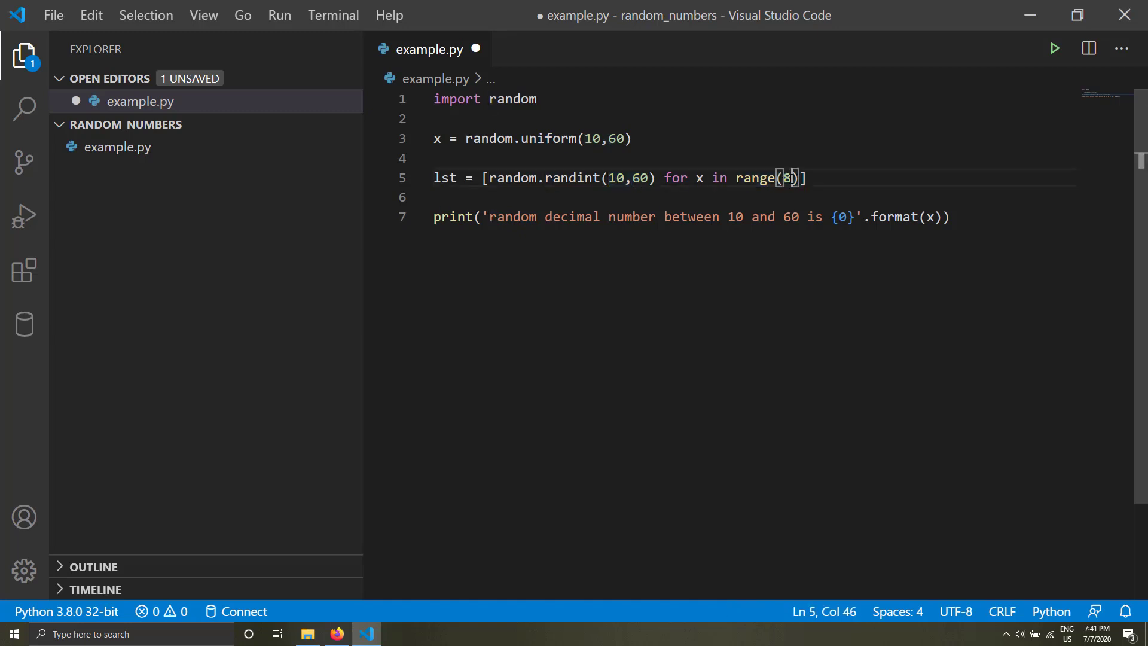
double_click(787, 178)
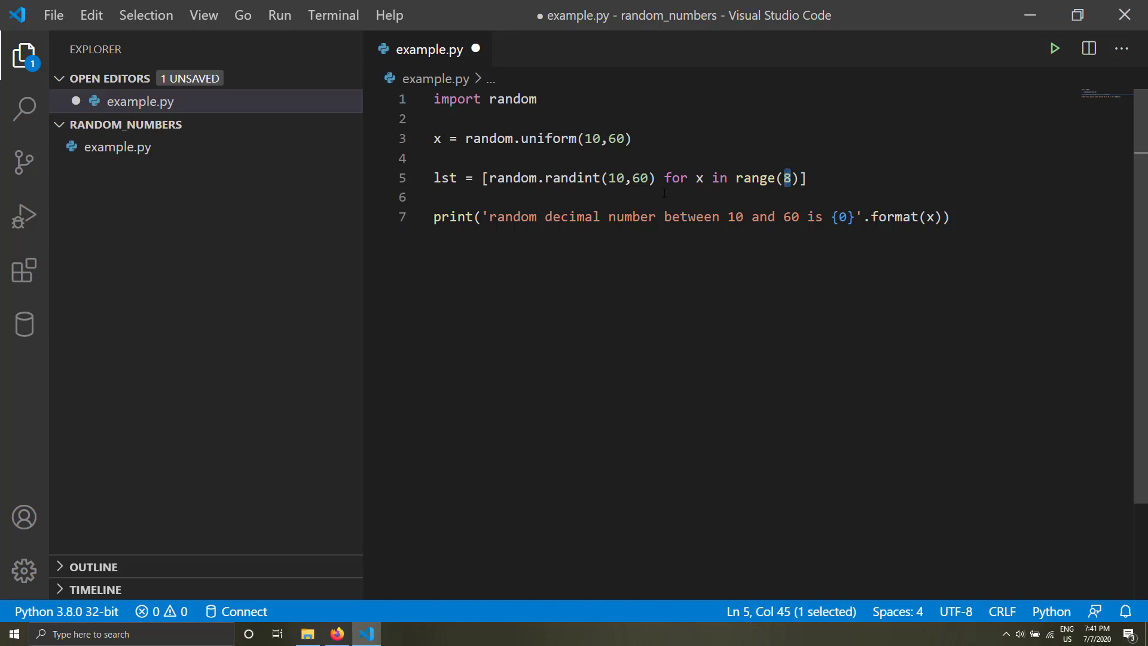
double_click(444, 177)
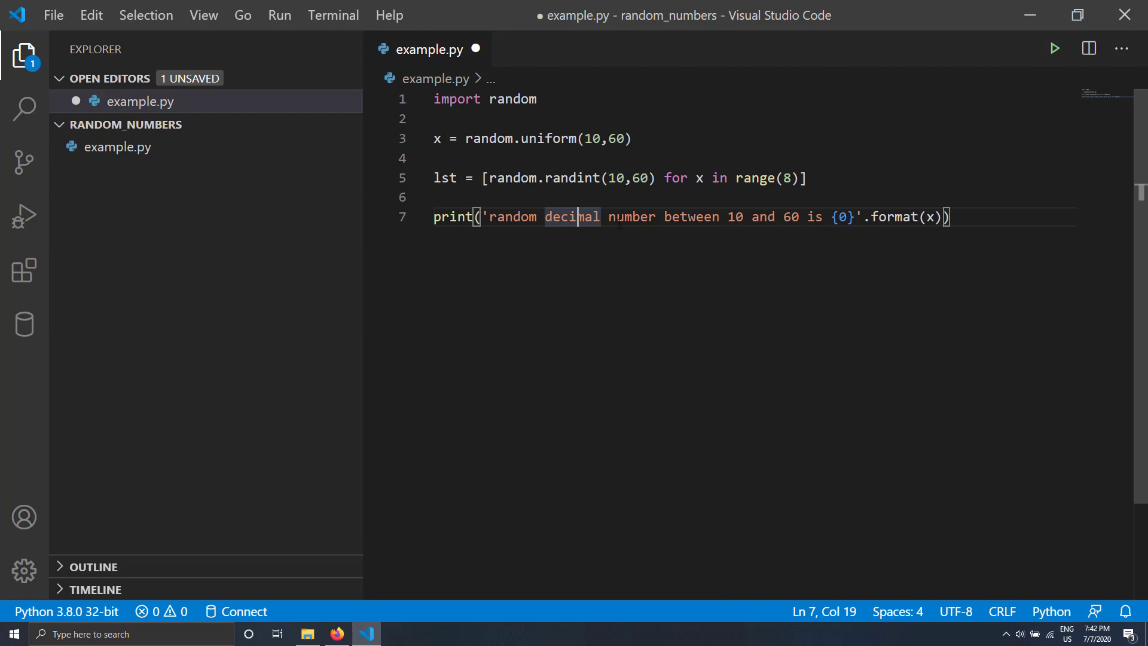
- Reword the print message to 'random numbers between 10 and 60 are'
drag(545, 216, 823, 217)
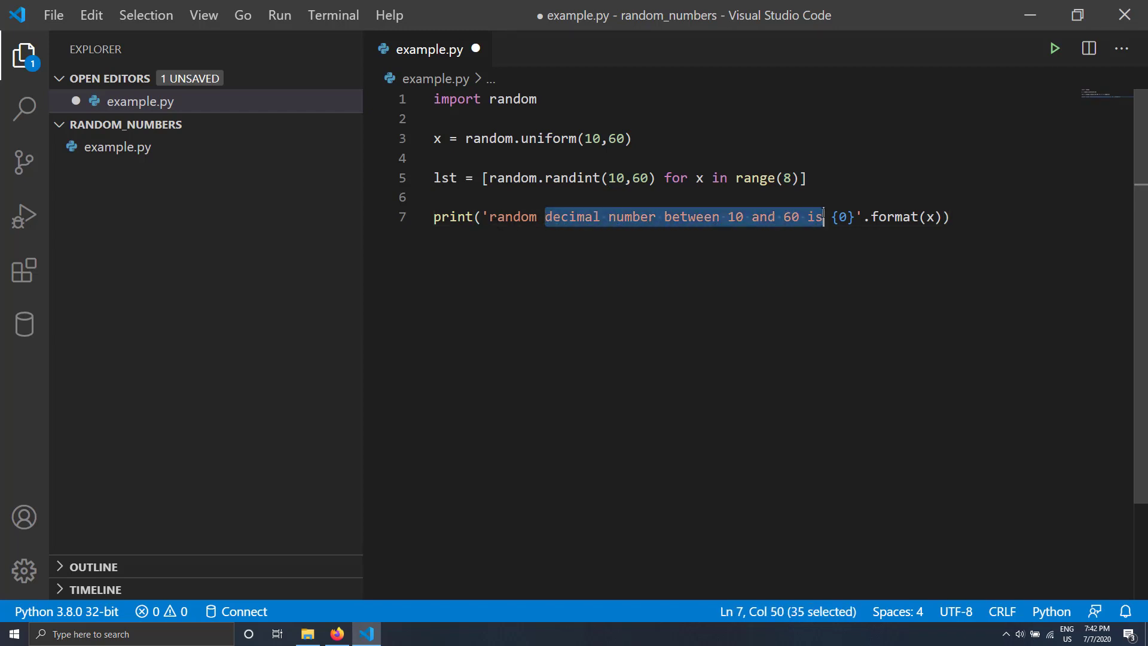
text(numbers between 10 and 60 are)
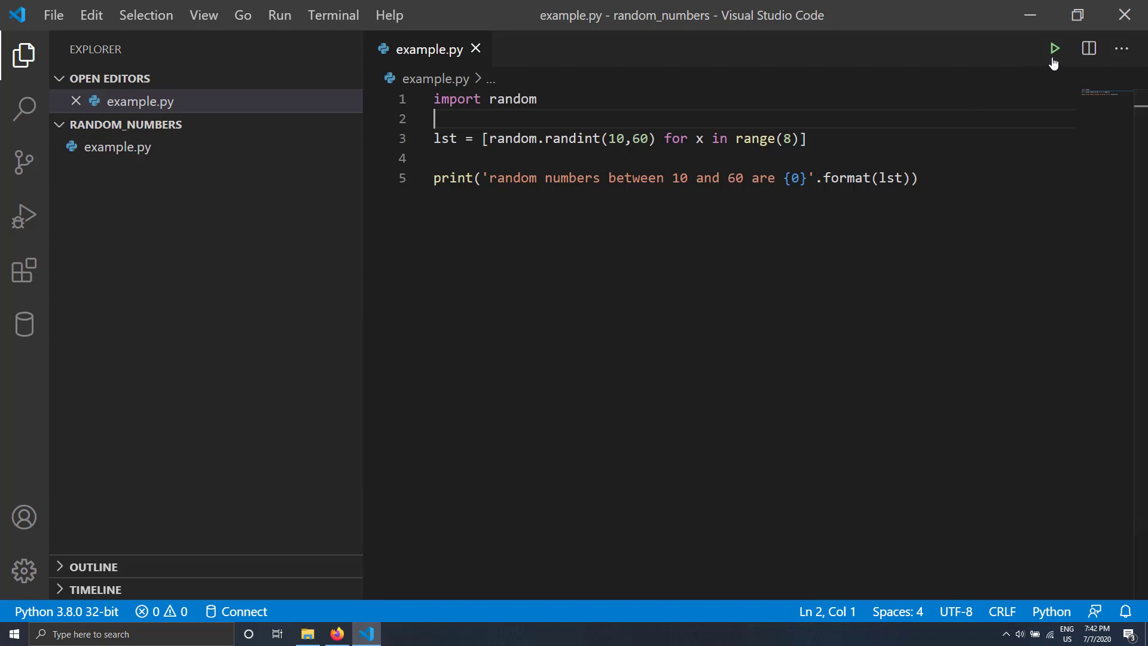
- Run the script, printing [43, 37, 60, 37, 60, 39, 44, 52], and return to the list line
click(1055, 48)
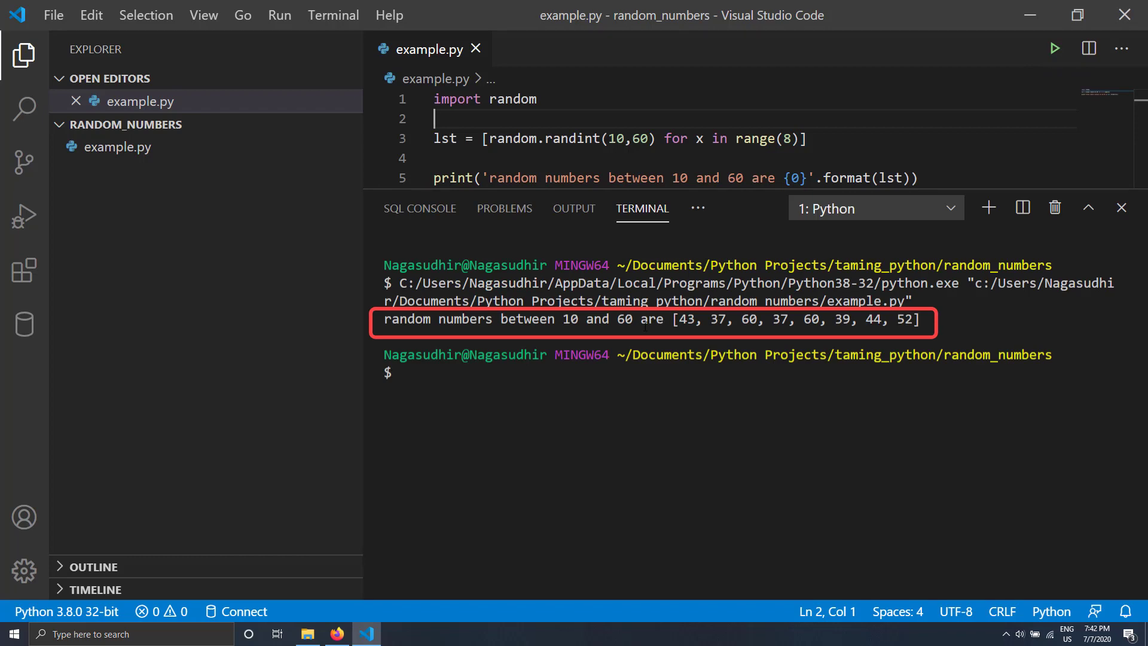
mouse_move(686, 319)
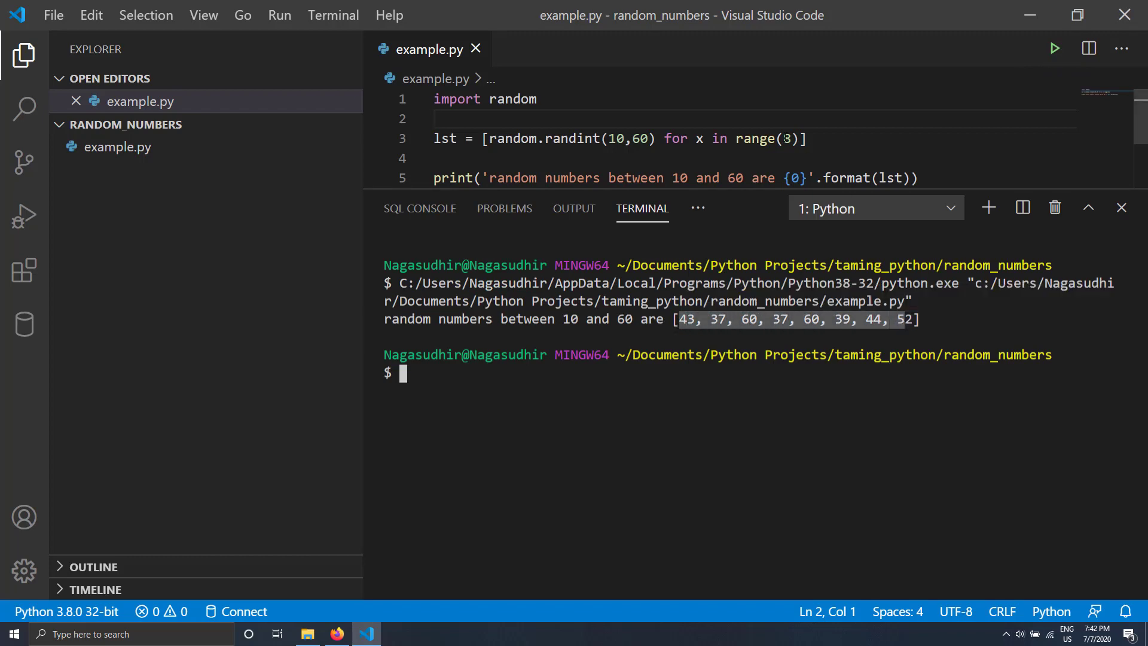
click(798, 138)
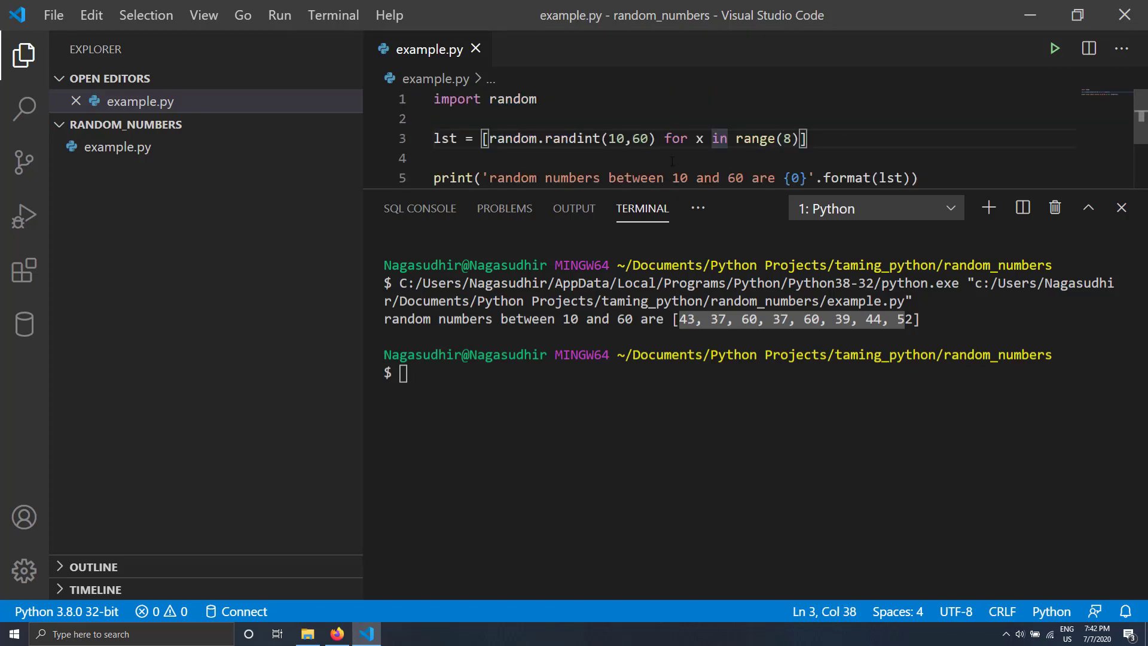
- Change the list to random.uniform(10,60) over range(4) and save example.py
double_click(571, 138)
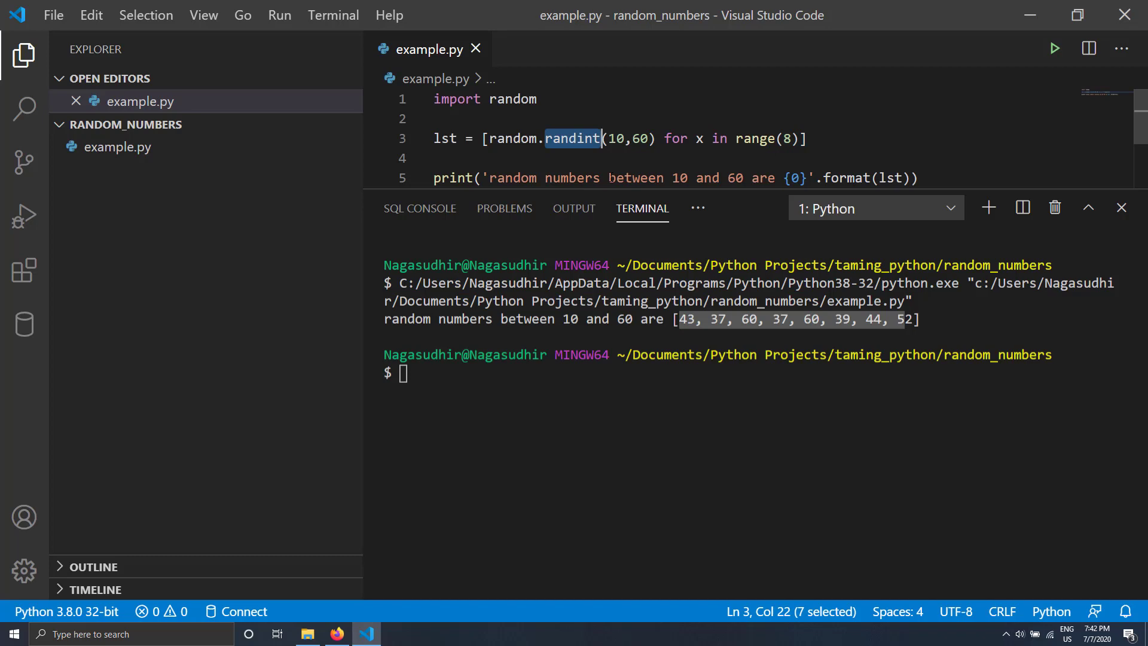
text(uniform)
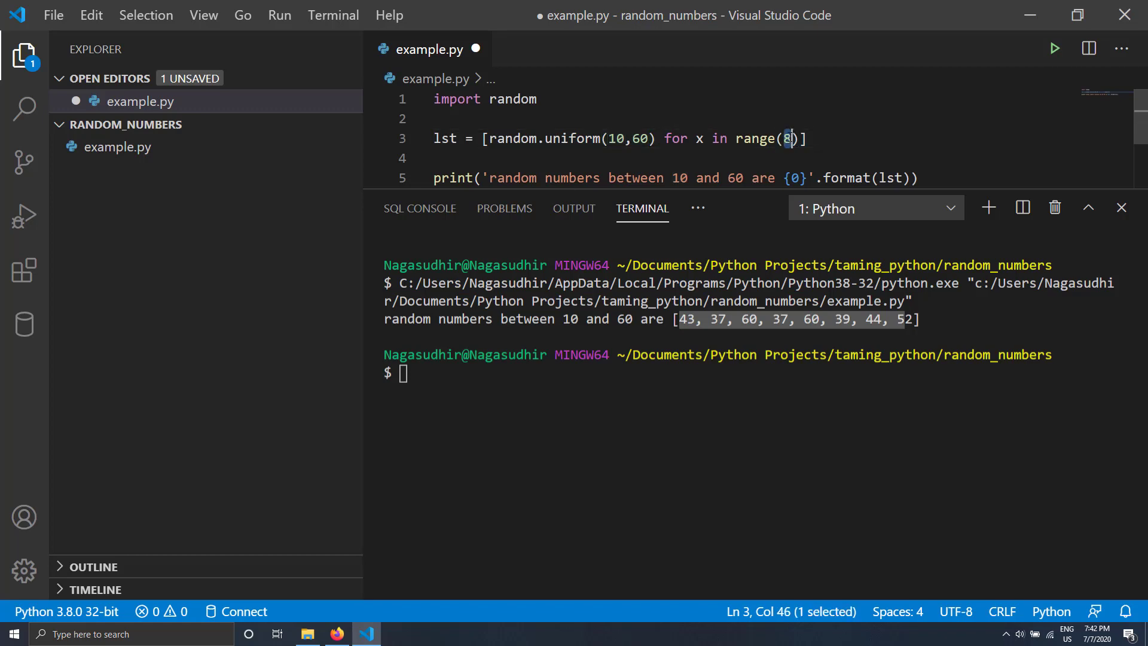
text(4)
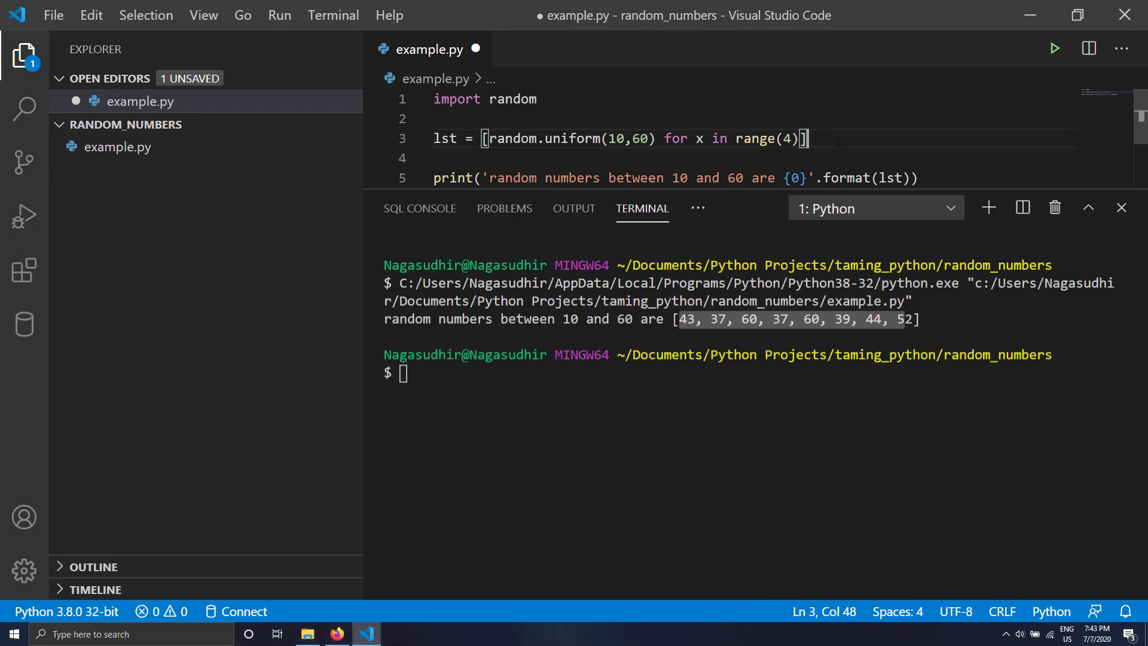
key(ctrl+s)
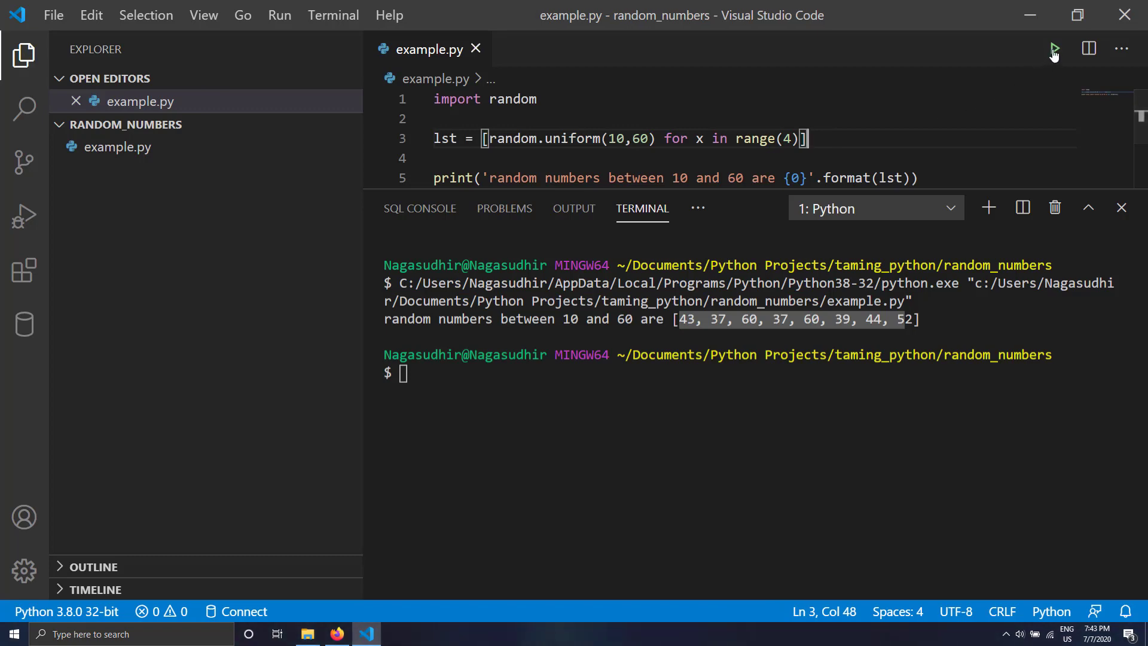
- Run example.py to print four random decimals between 10 and 60
click(1054, 49)
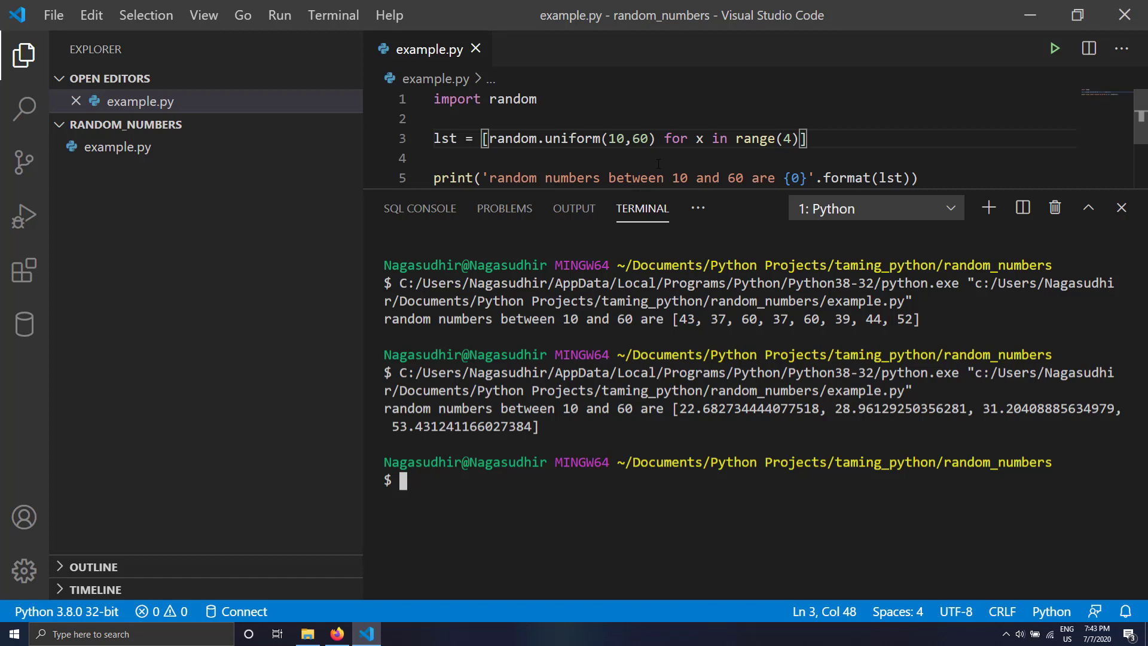
double_click(572, 138)
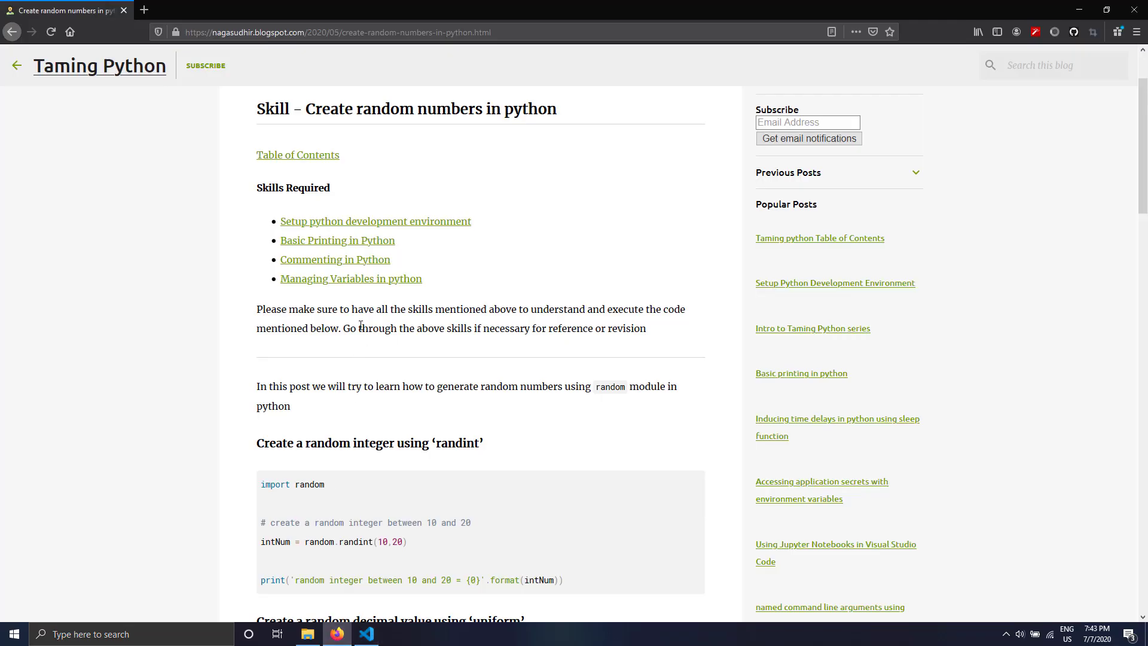
- Scroll the blog post to 'Create a random decimal value using uniform' and highlight it
scroll(down, 3)
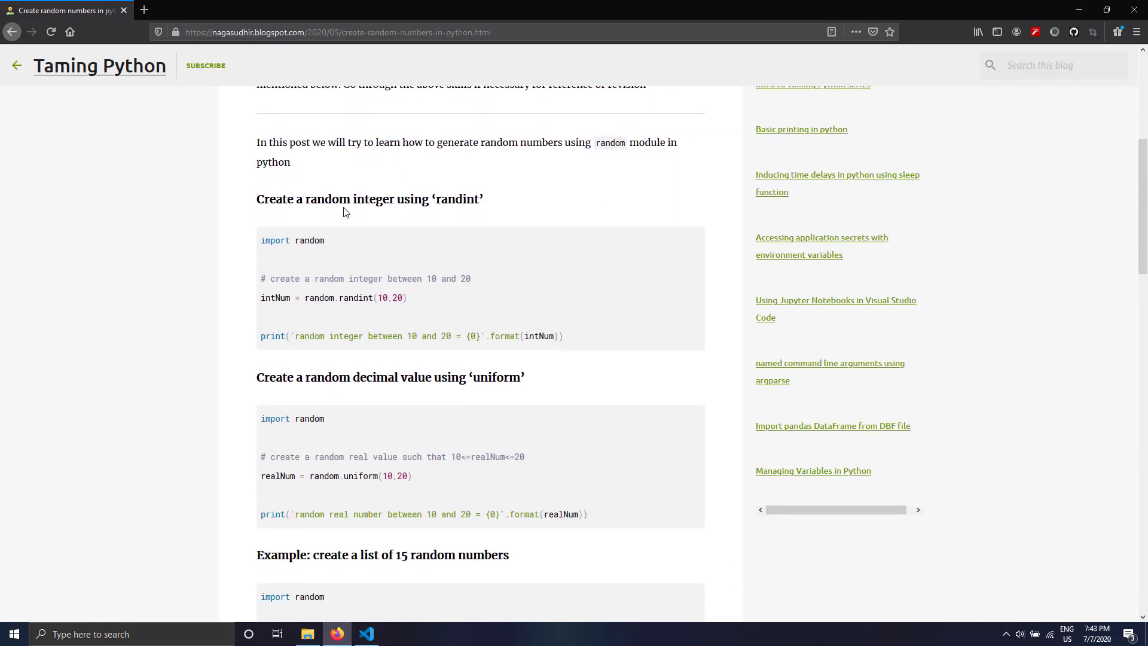
drag(332, 377, 390, 377)
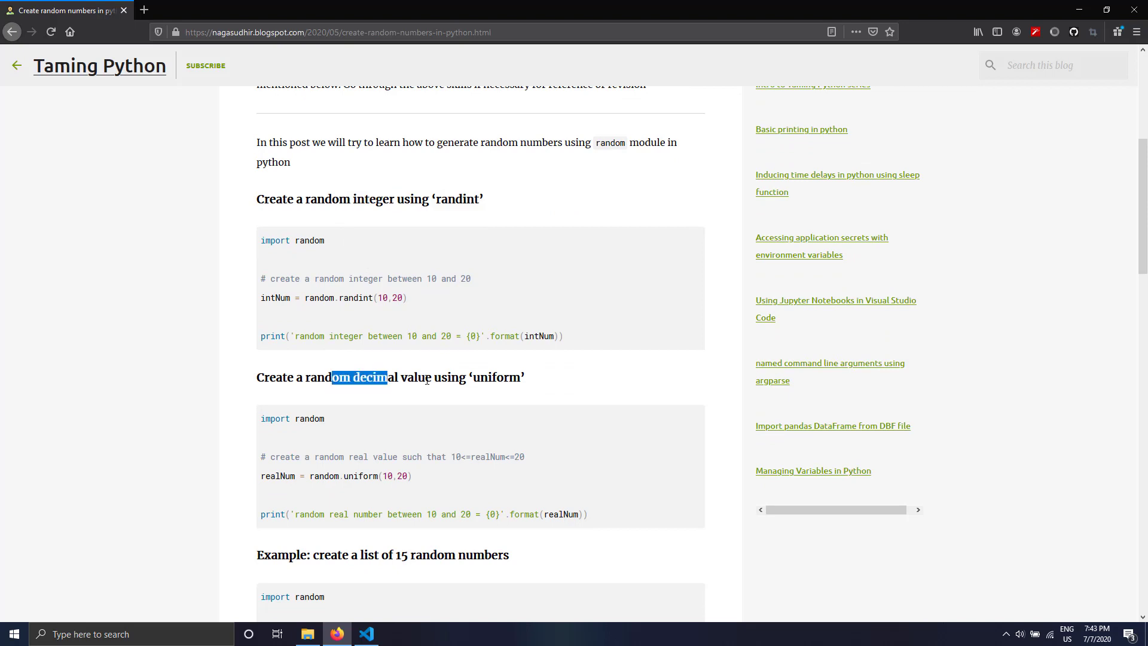
scroll(down, 3)
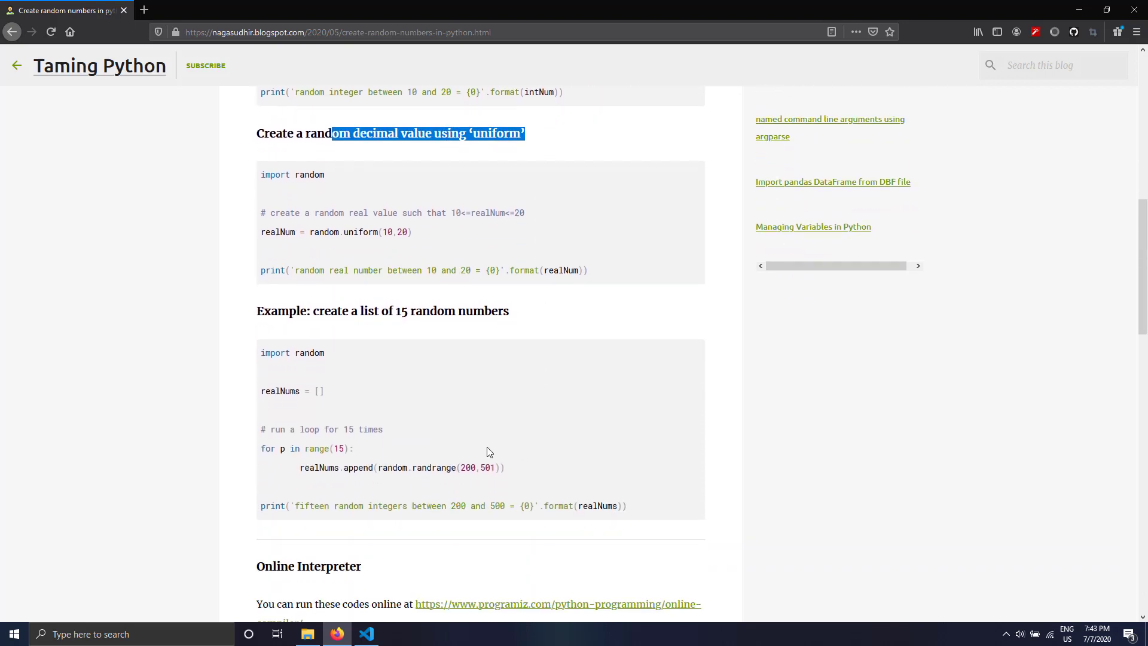
mouse_move(355, 482)
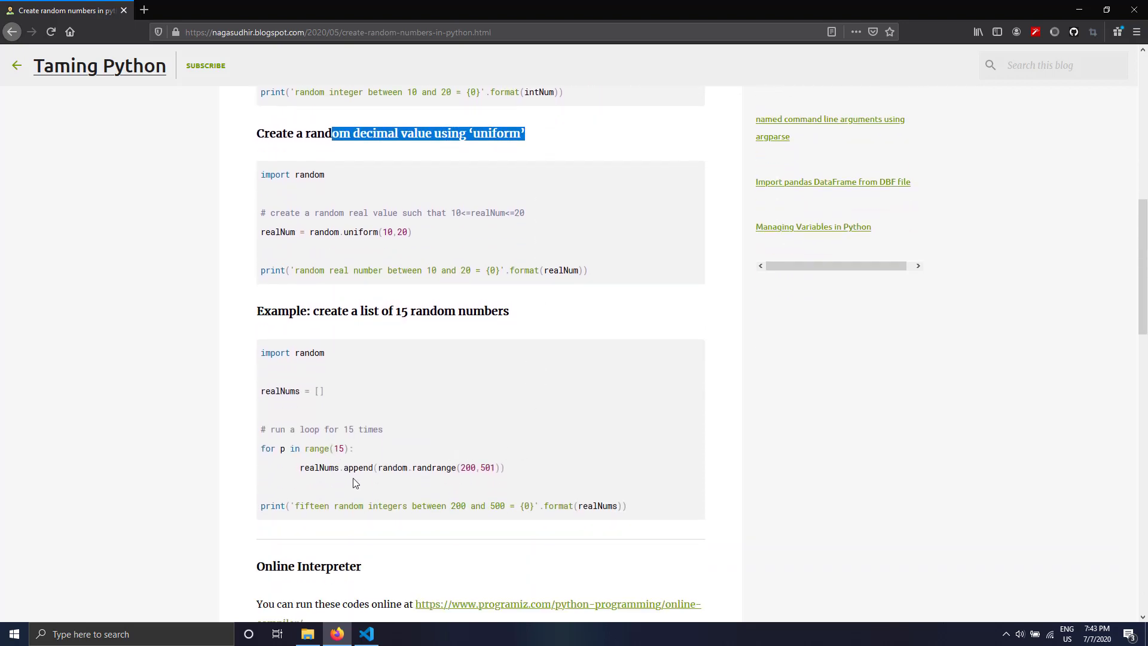